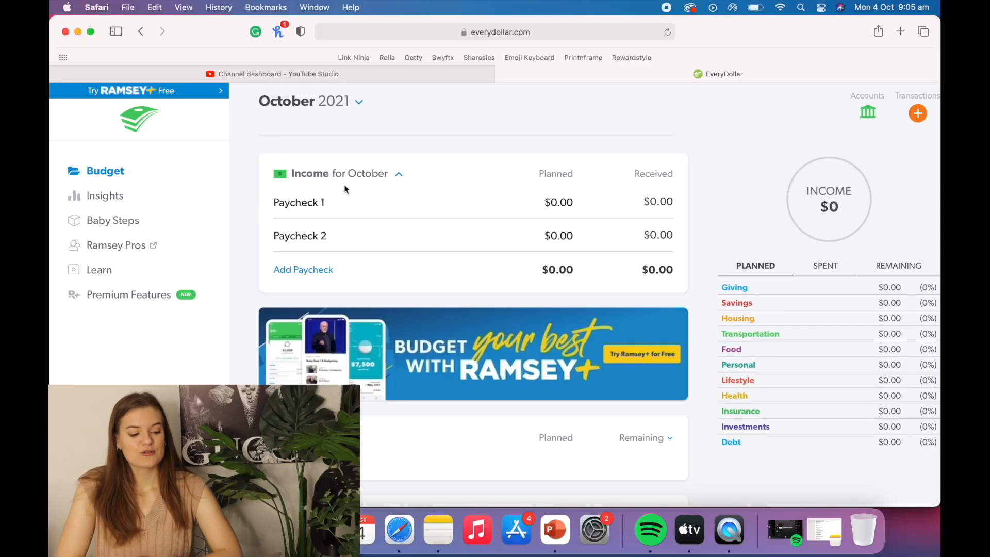
Rename Paycheck 1 to Work with a planned amount of $3,252
left_click(298, 202)
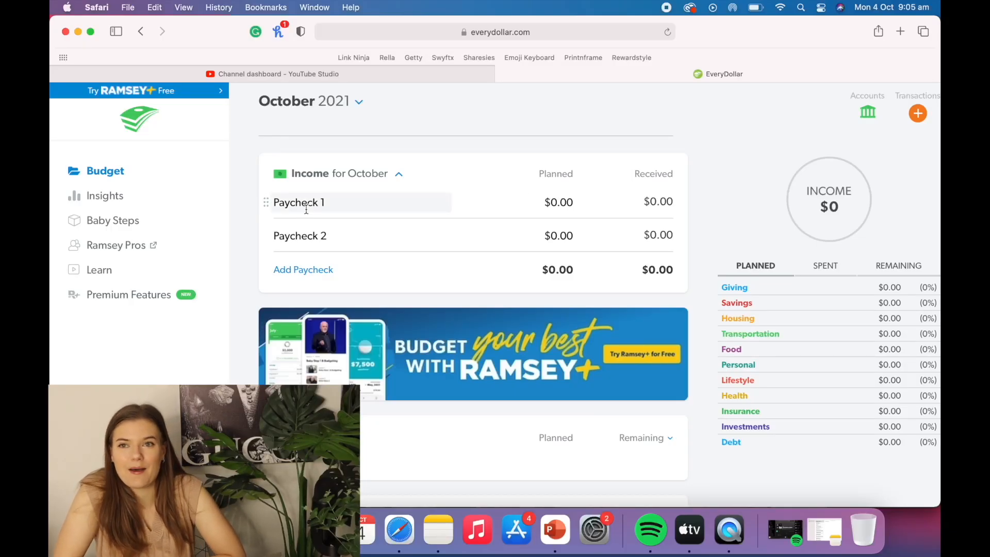
left_click(298, 202)
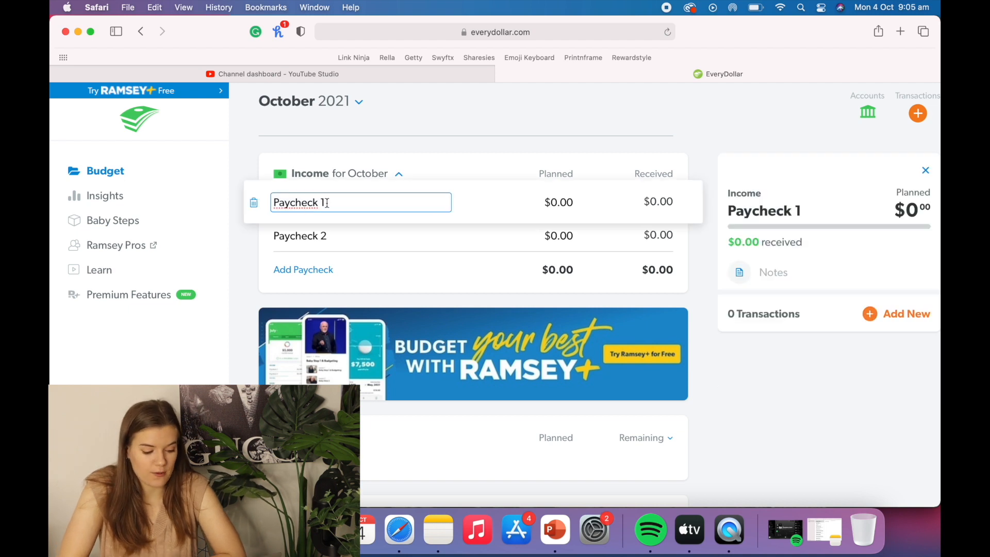
type("Work")
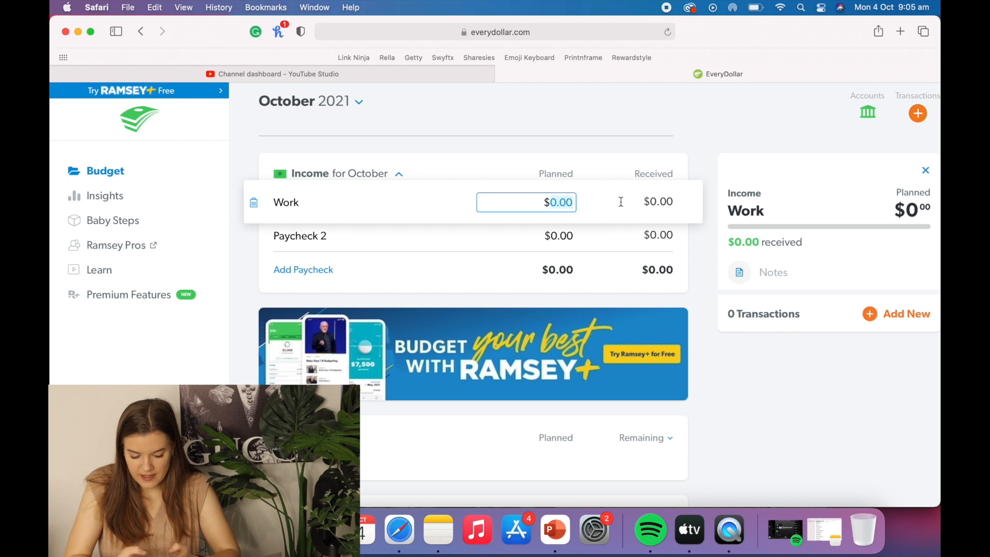
type("32")
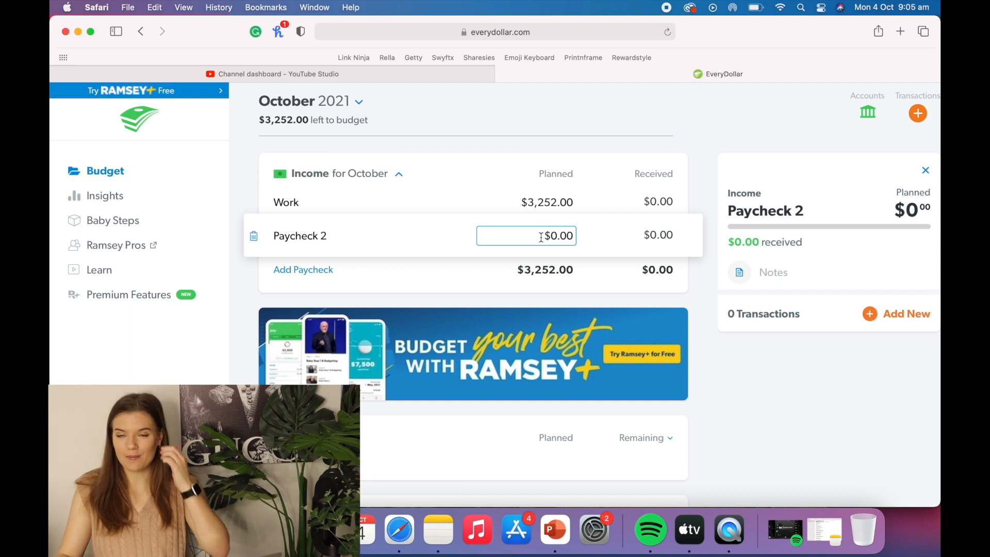
mouse_move(326, 226)
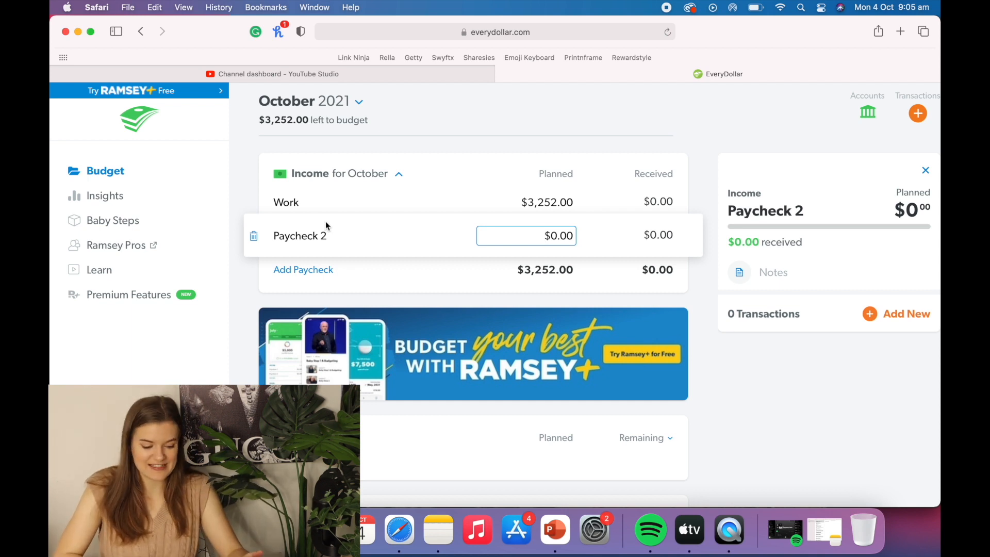
Rename Paycheck 2 to Freelance with a planned amount of $3,000
type("Fre")
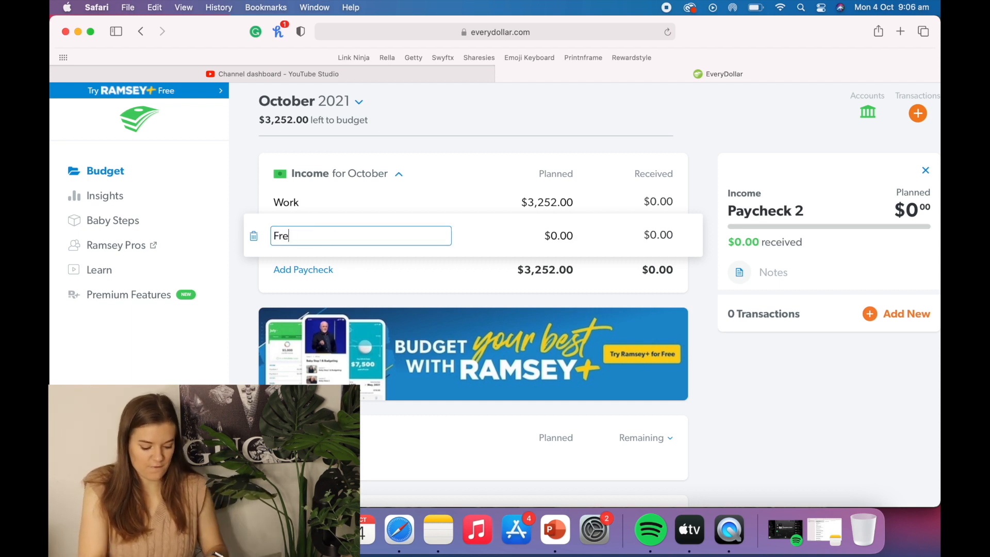
type("elance")
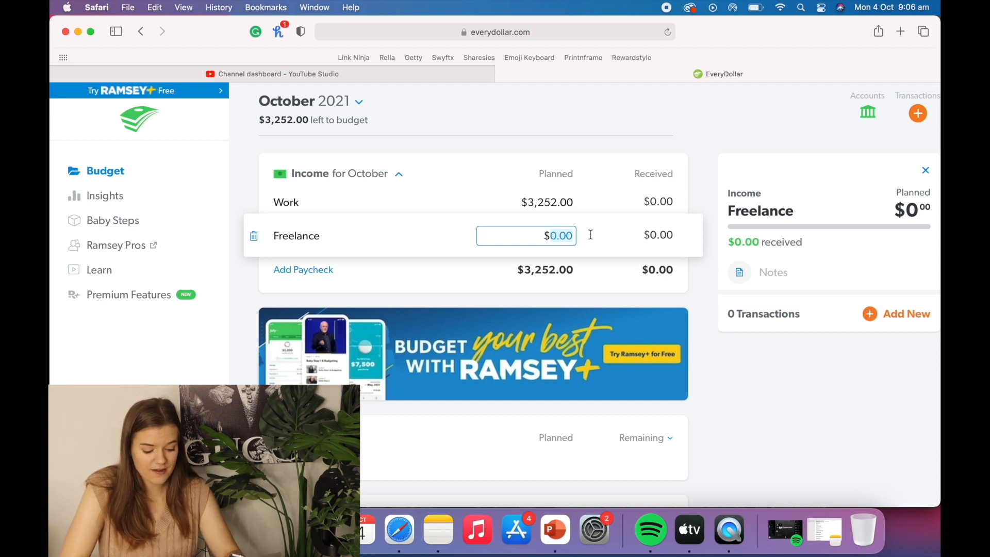
type("3")
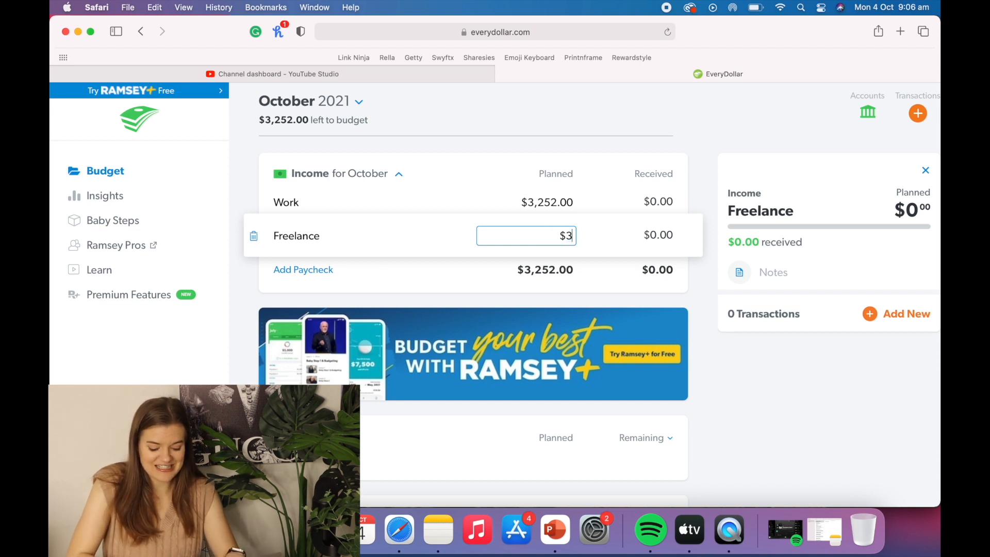
type("000.00")
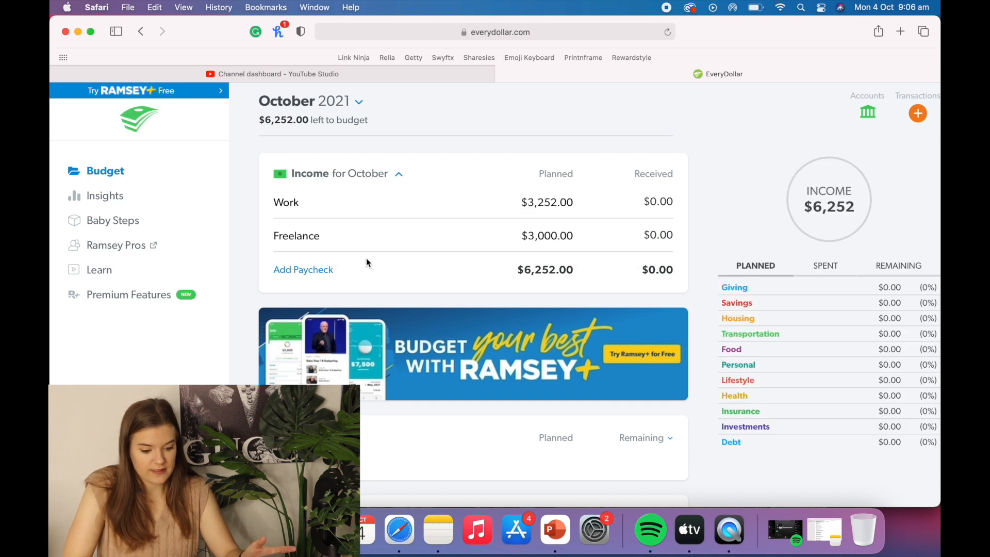
mouse_move(294, 269)
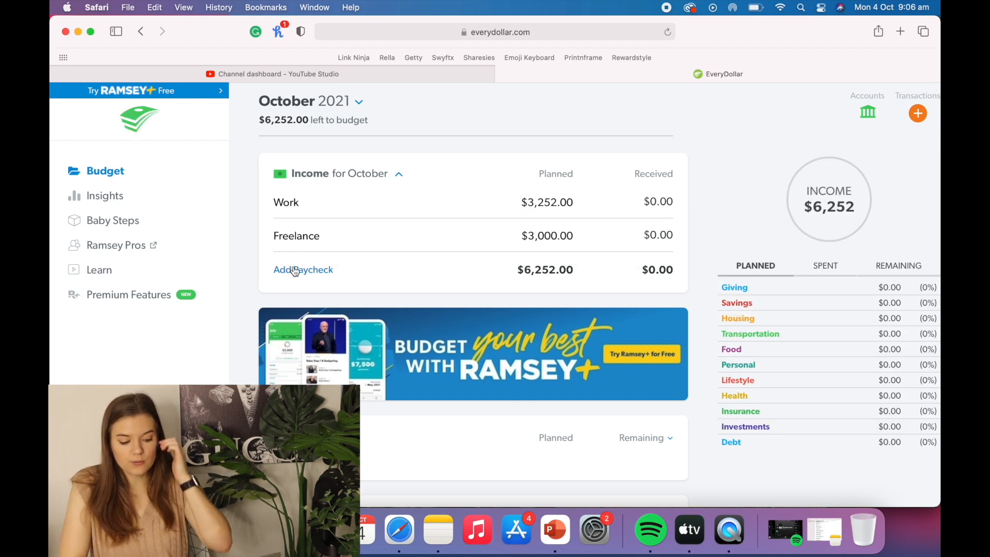
Add income lines Skillshare ($200), Youtube ($100) and Photography ($200), then close the details panel
left_click(303, 269)
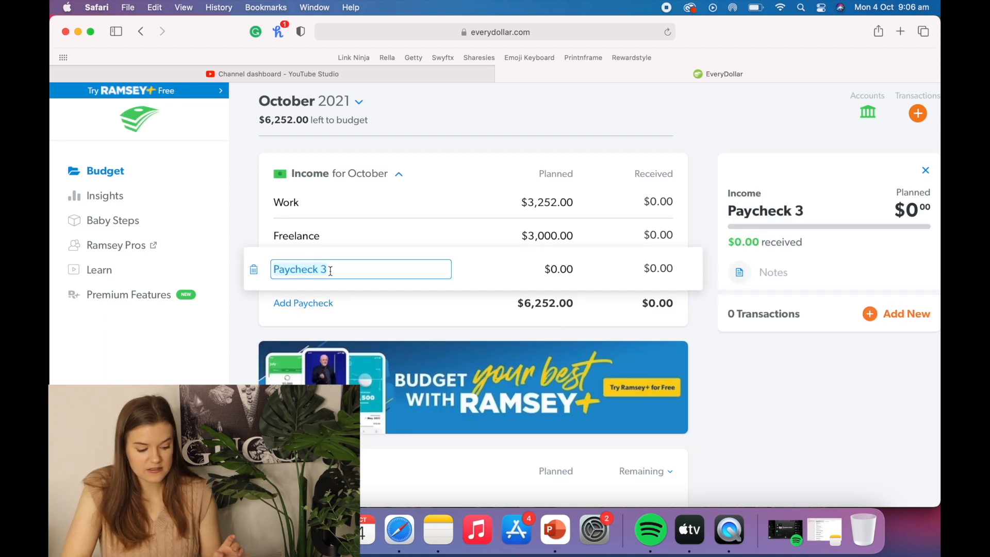
type("Skillshare")
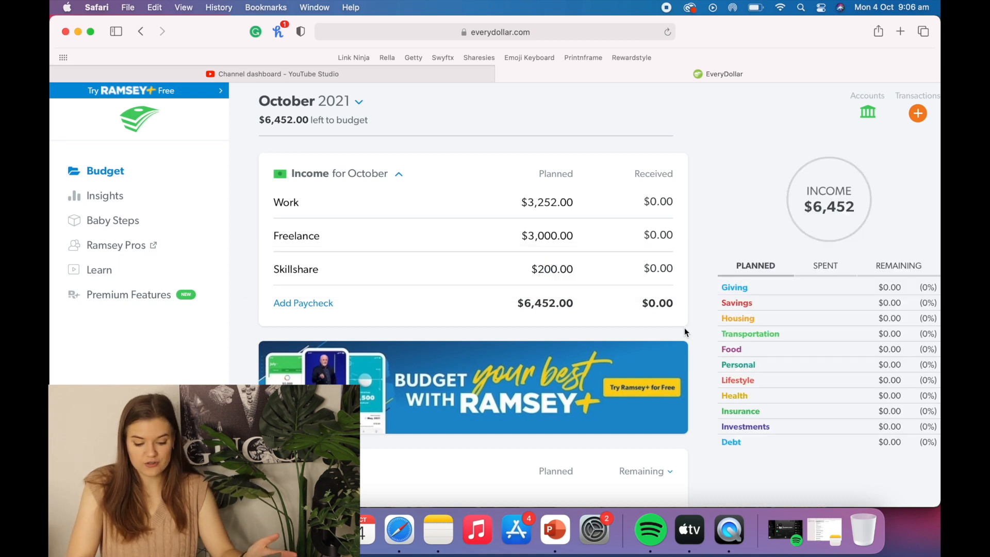
left_click(304, 302)
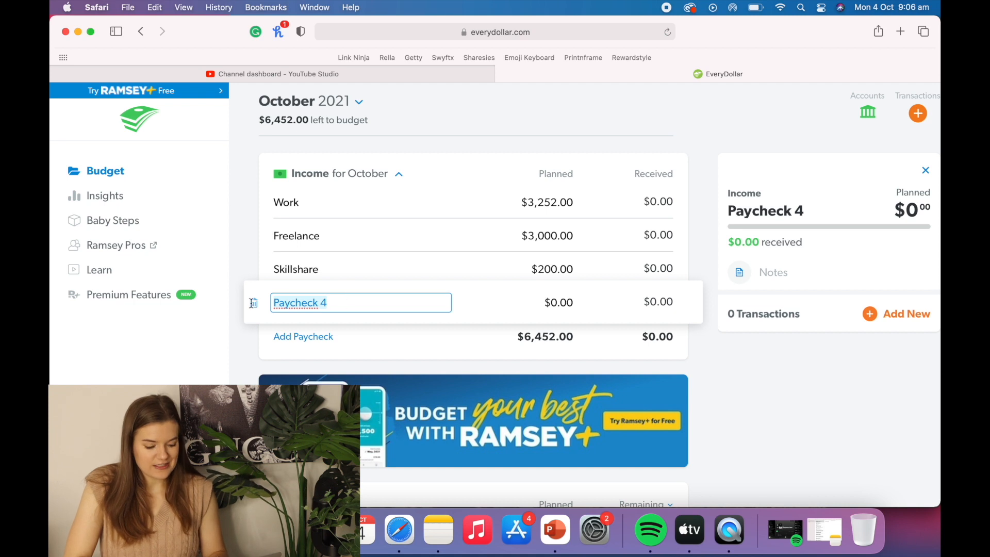
type("Youtube")
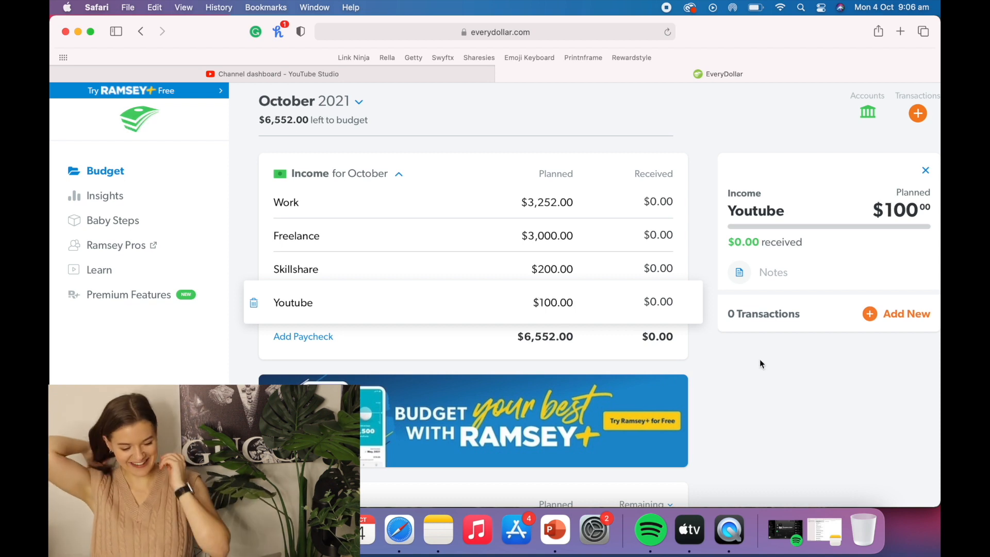
mouse_move(310, 336)
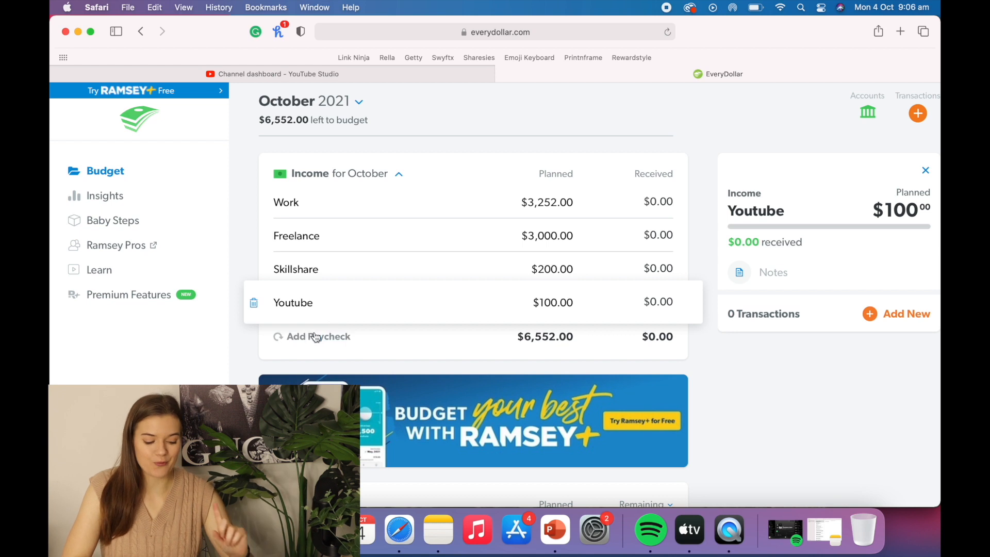
left_click(318, 336)
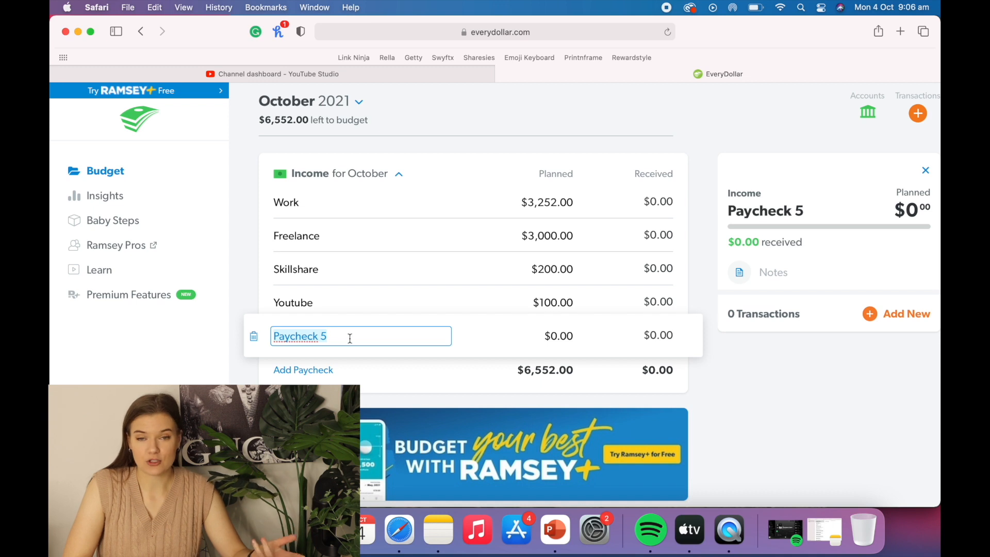
type("Ph")
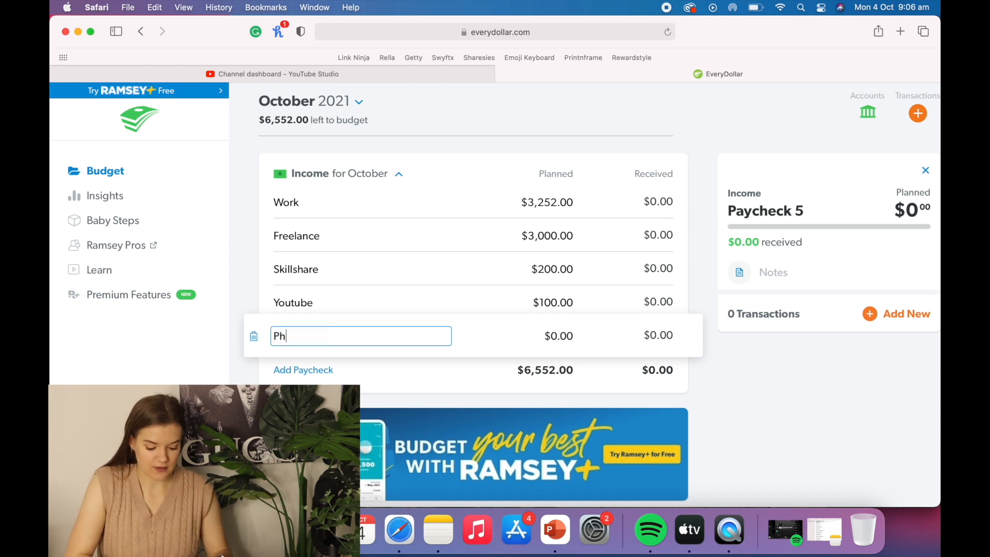
type("otography")
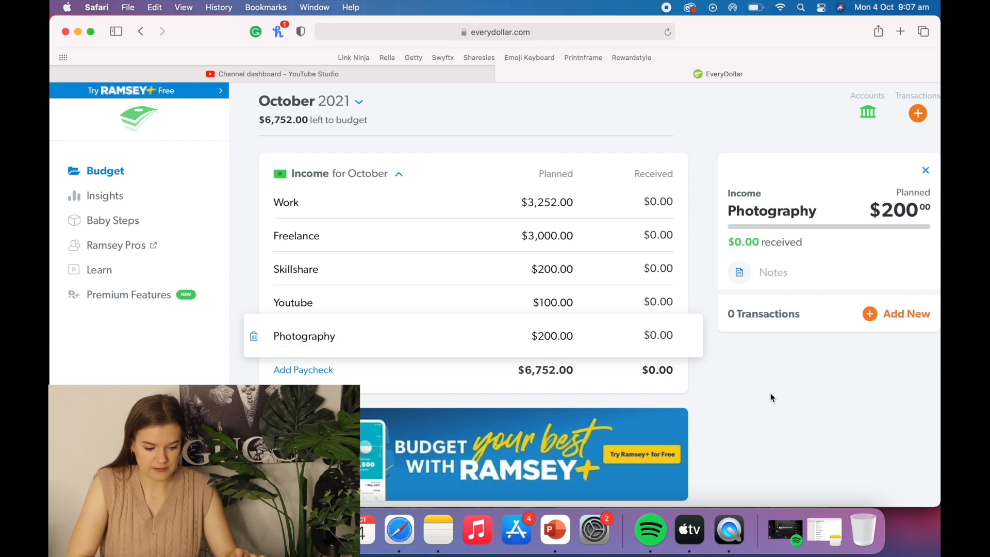
mouse_move(647, 260)
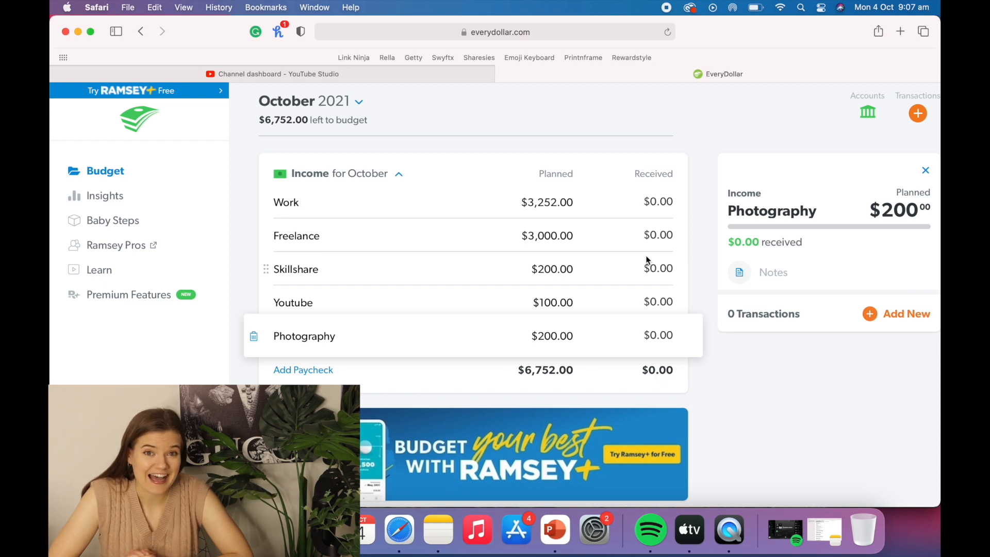
mouse_move(688, 252)
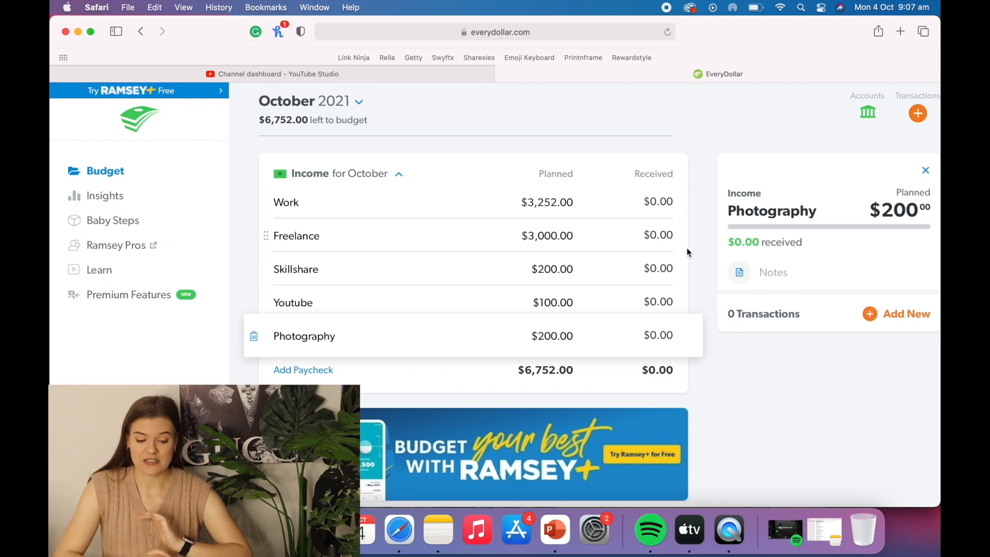
left_click(926, 169)
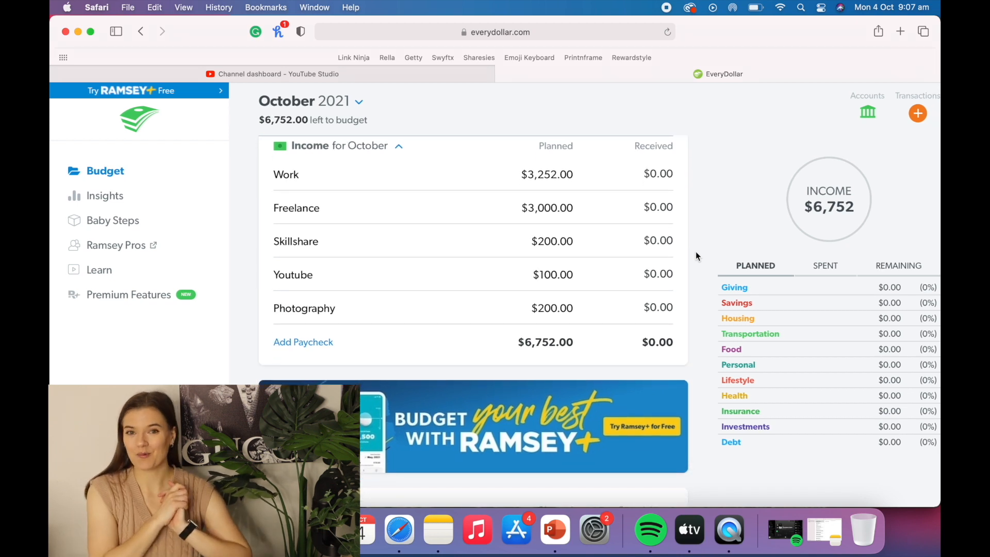
Enter 1600 as the planned Mortgage/Rent amount under Housing
scroll("down", 3)
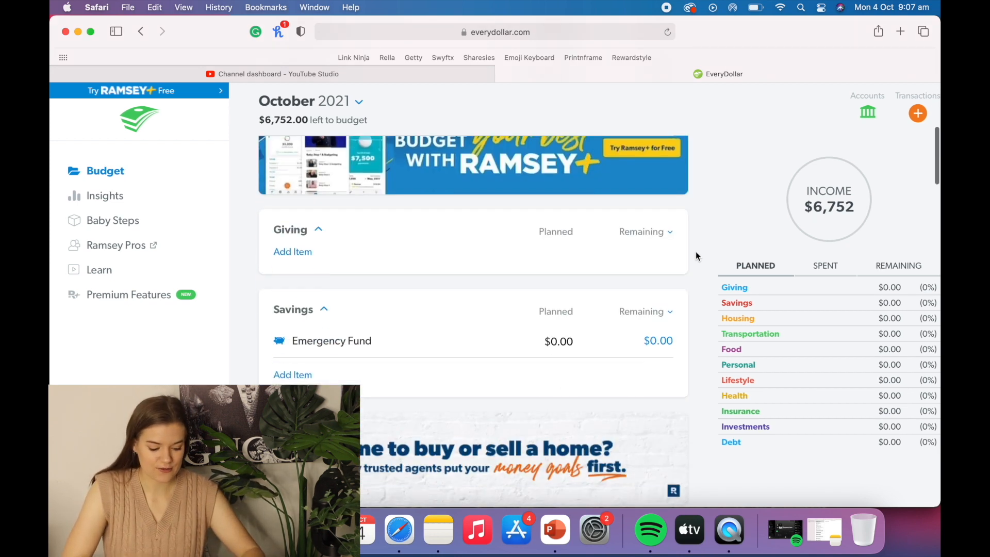
scroll("down", 3)
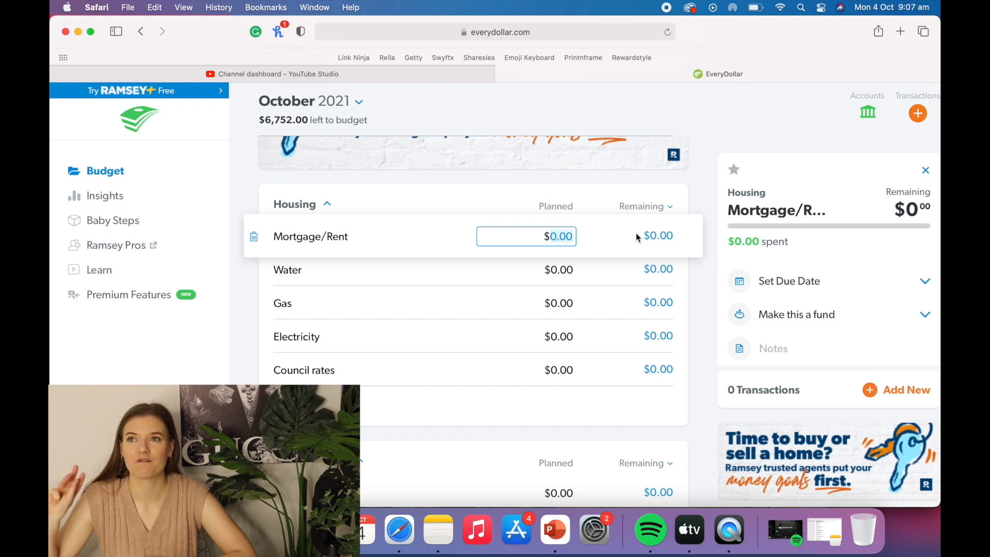
type("1,60")
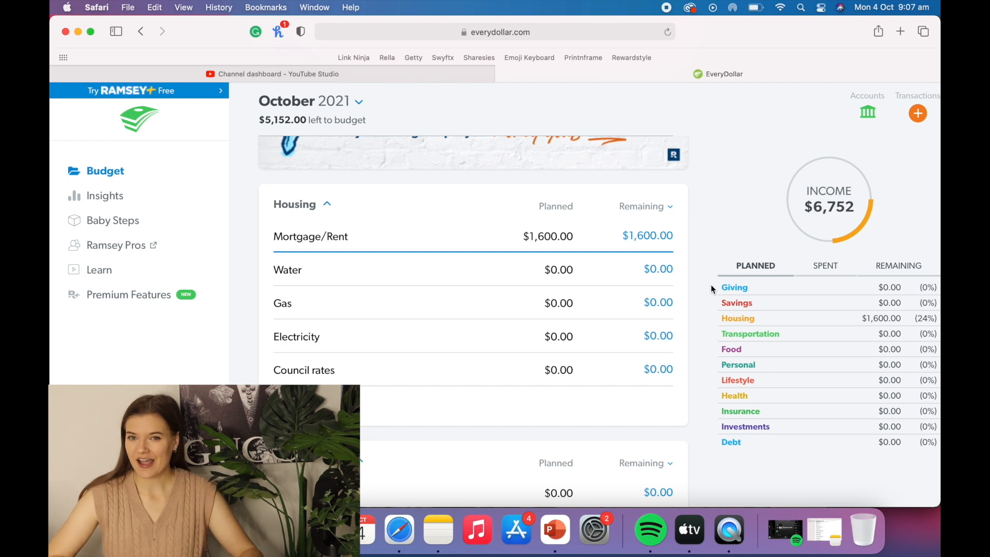
mouse_move(569, 251)
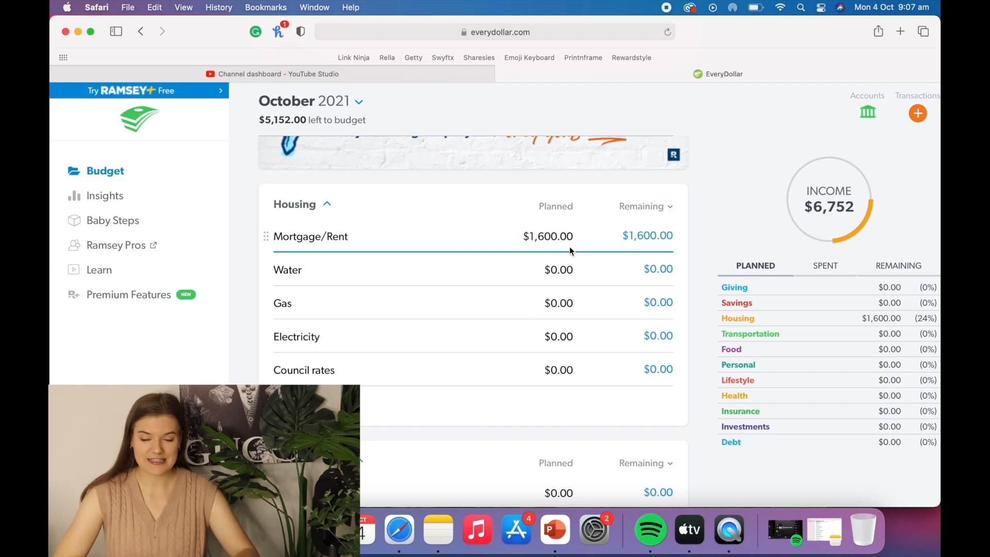
left_click(287, 270)
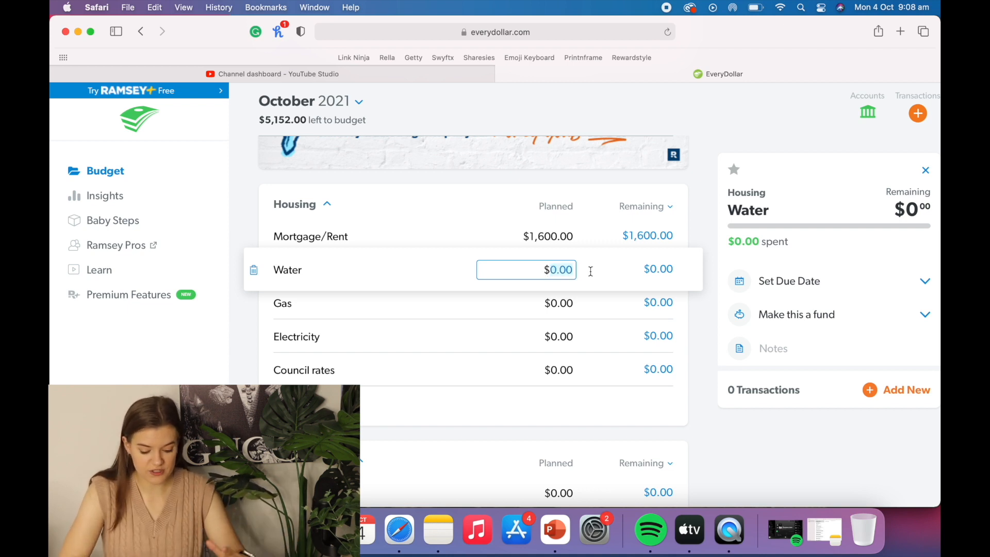
Plan Water $70, Gas $40, Electricity $100 and Council rates $150 under Housing
type("70")
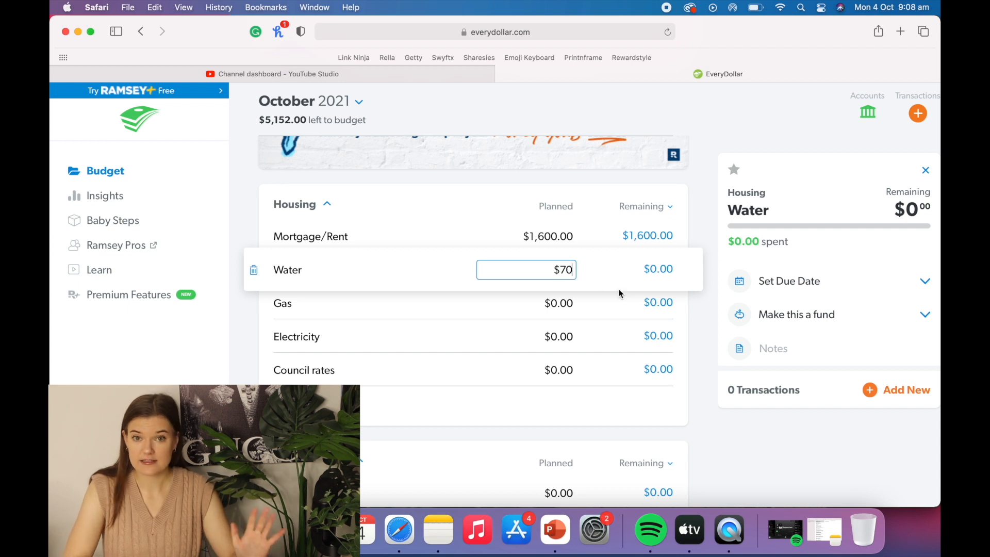
key("Return")
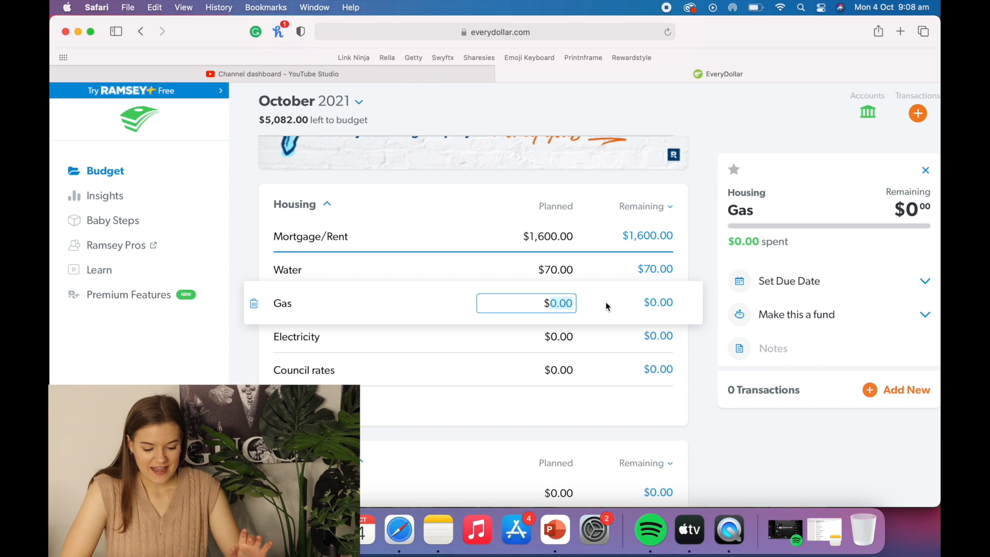
type("40")
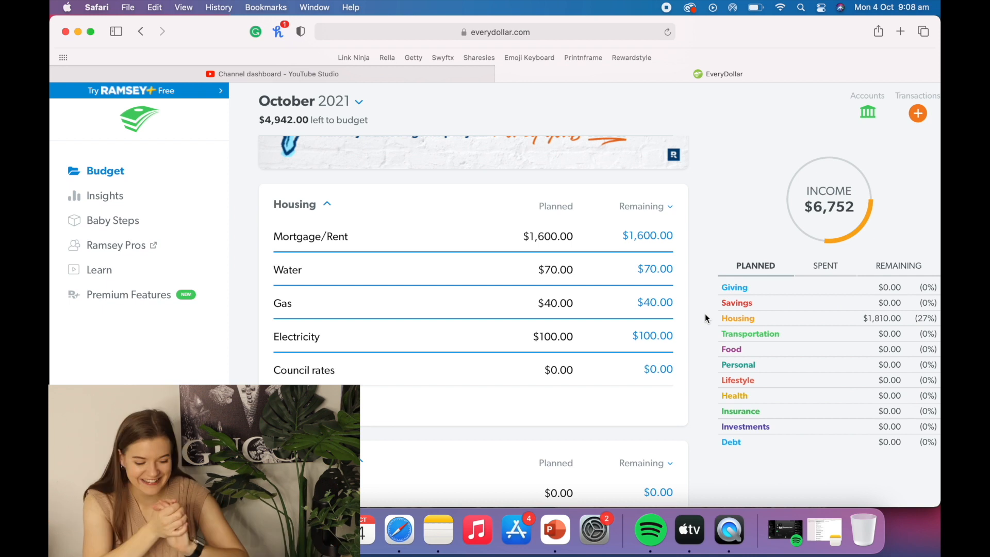
left_click(304, 370)
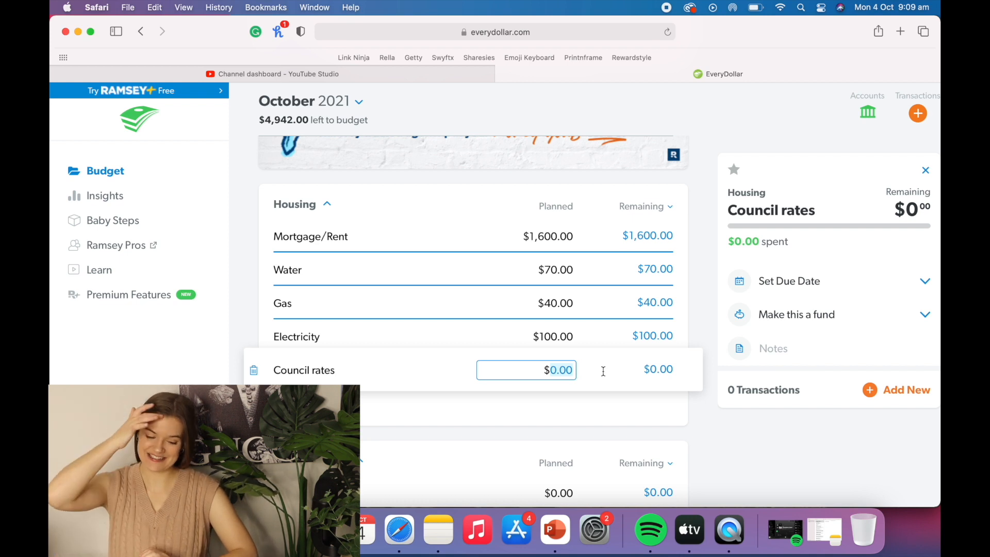
type("150")
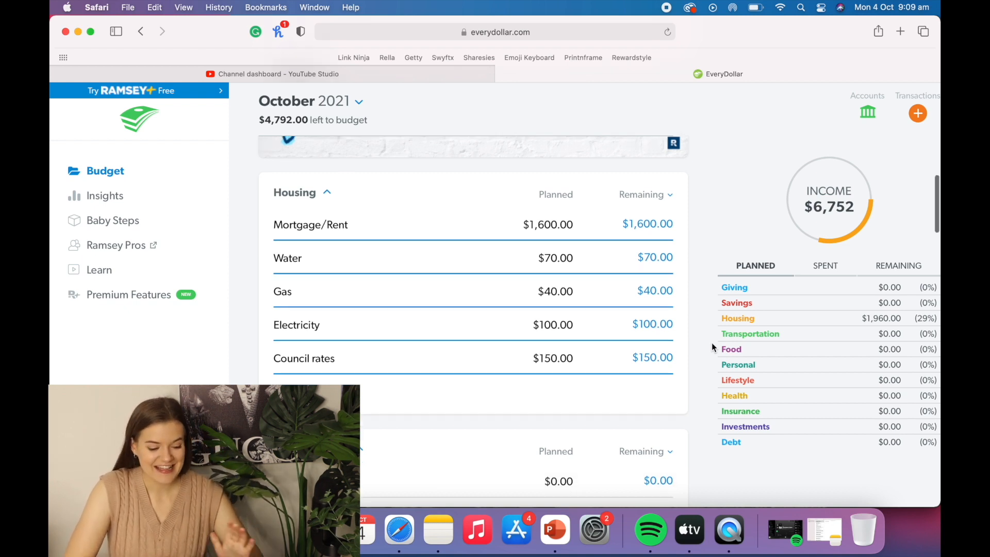
Fill Transportation's Planned column: Petrol 80, Rego 50, Maintenance 50
scroll("down", 3)
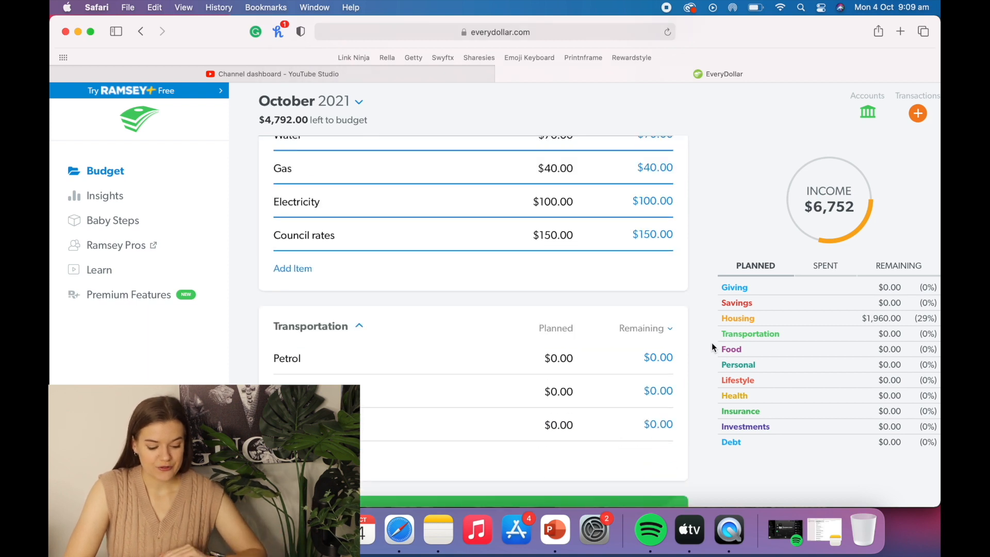
mouse_move(593, 358)
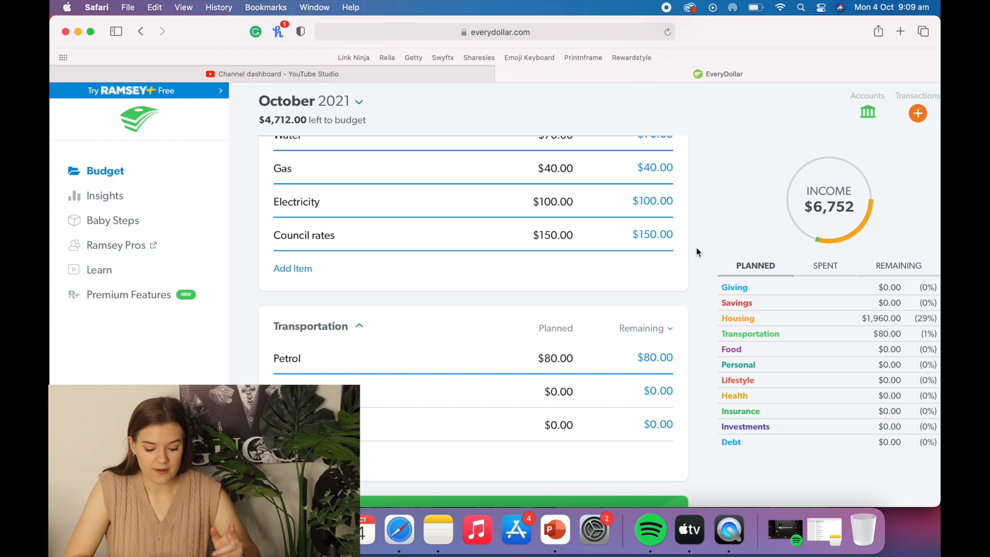
mouse_move(536, 419)
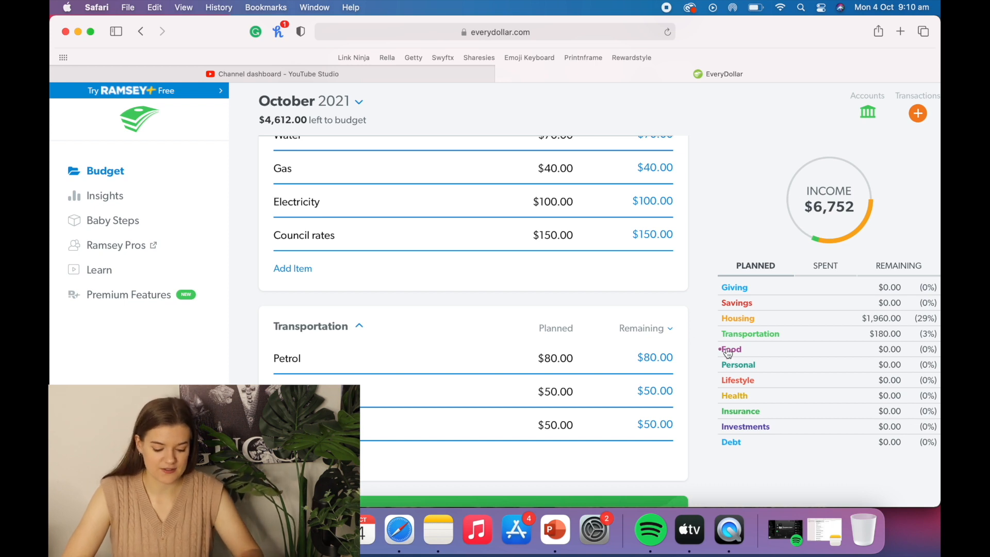
scroll("down", 3)
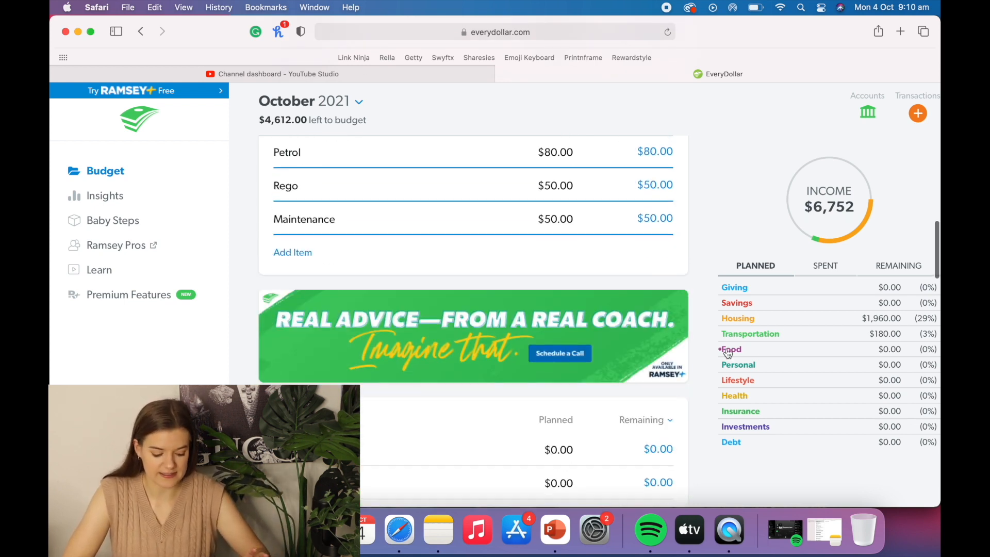
Enter 220 for Dinnerly and 120 for Groceries under Food
scroll("down", 3)
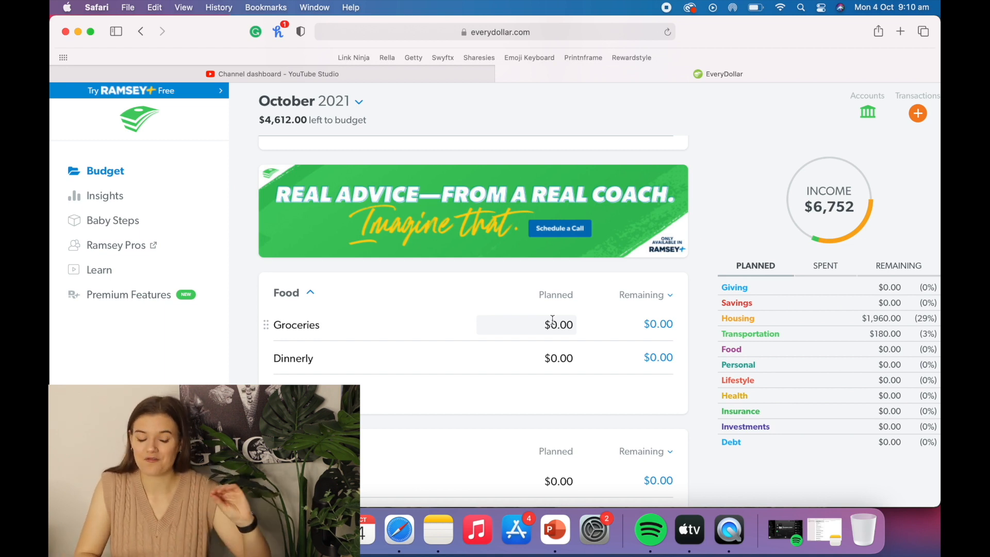
left_click(558, 358)
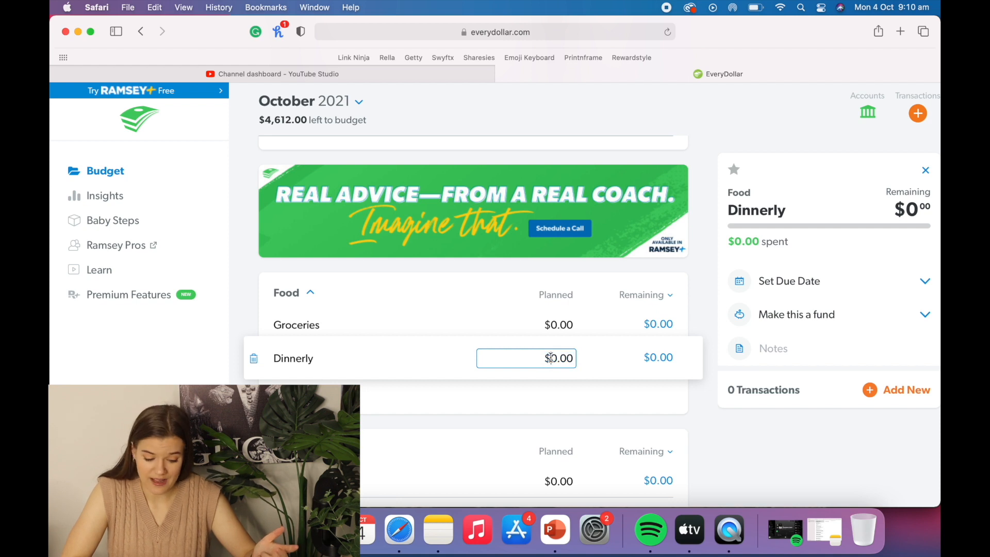
type("220")
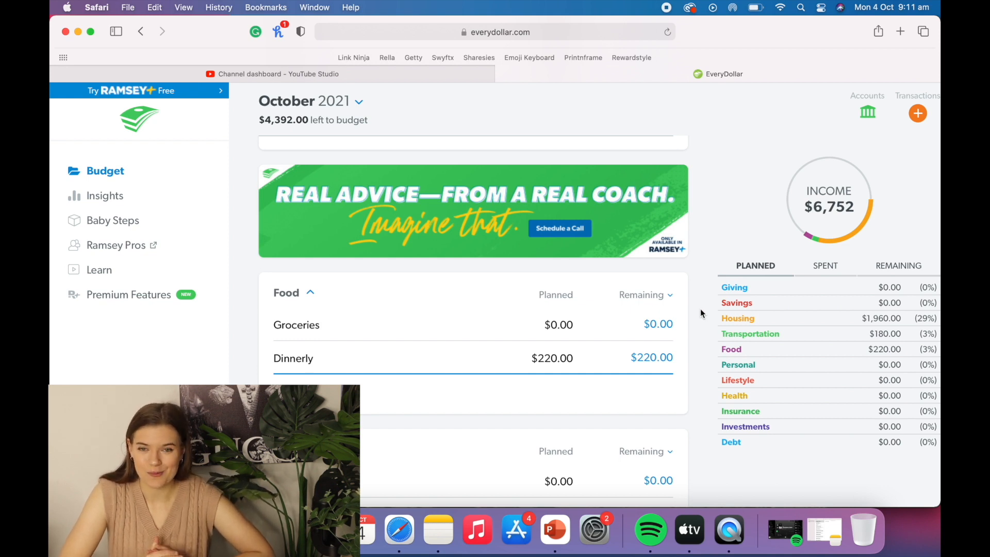
left_click(296, 325)
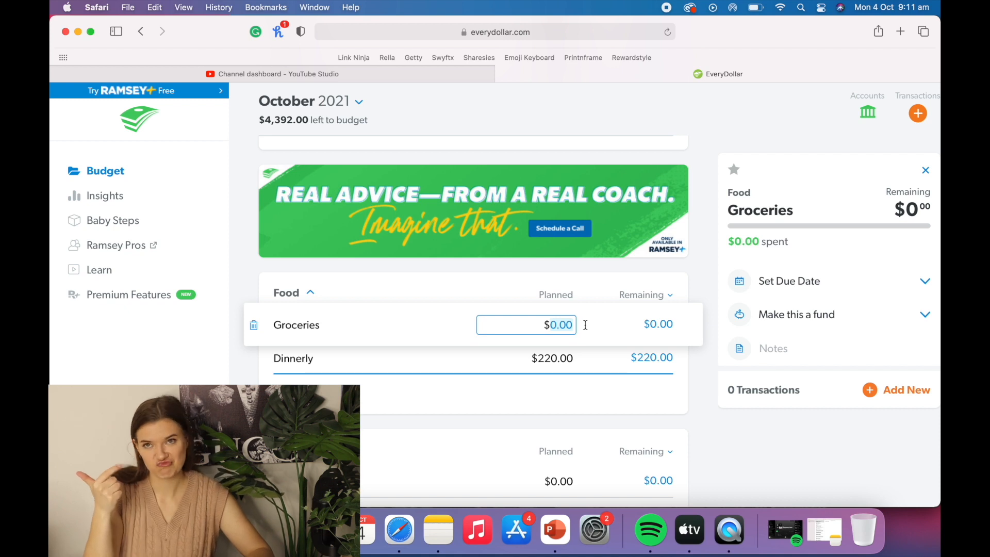
type("120")
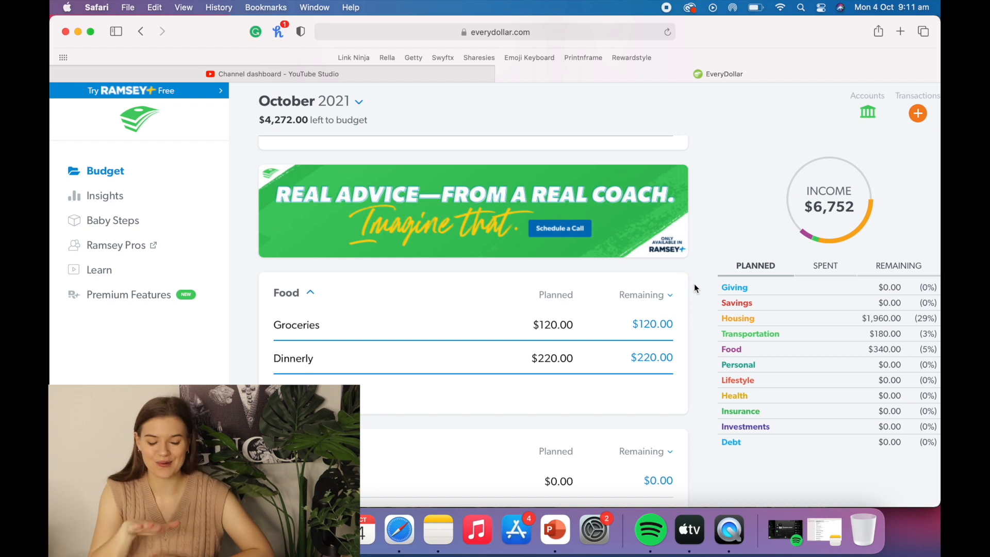
Plan Phone $50 and Subscriptions $50 under Personal, totaling $100
scroll("down", 3)
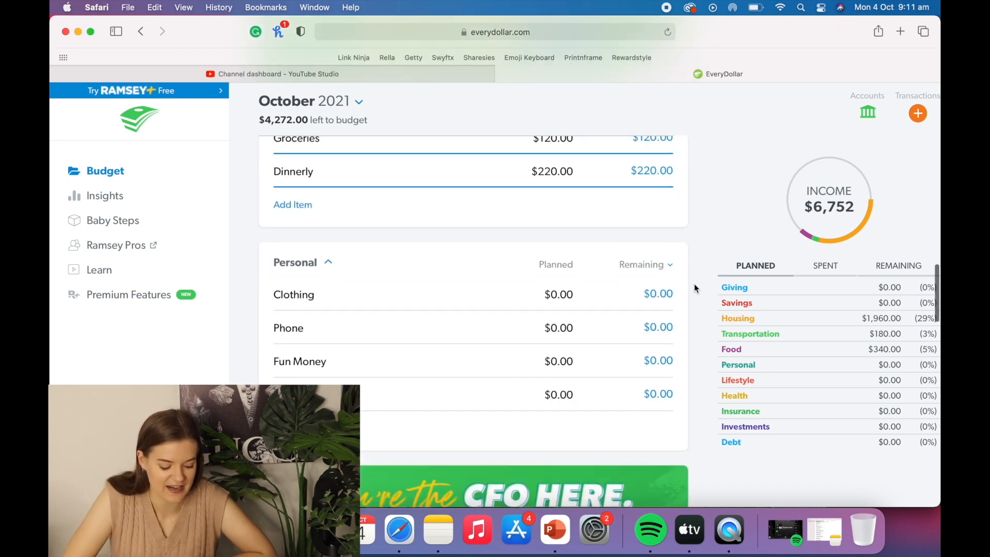
scroll("down", 3)
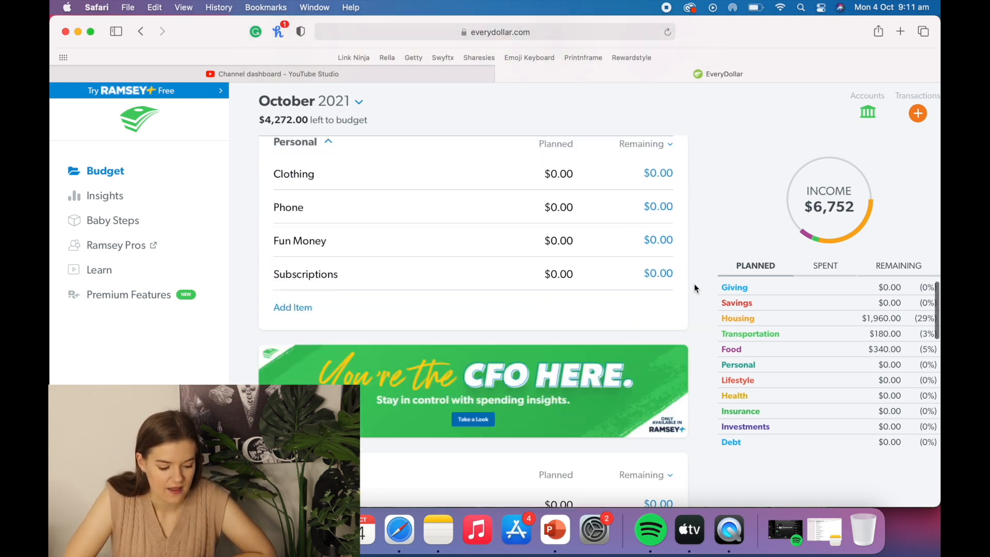
scroll("down", 3)
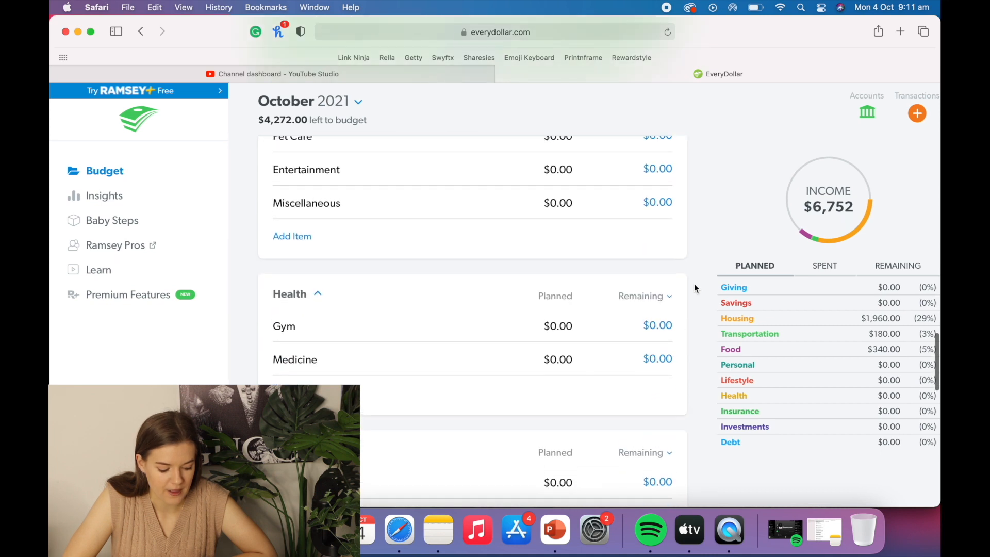
scroll("down", 3)
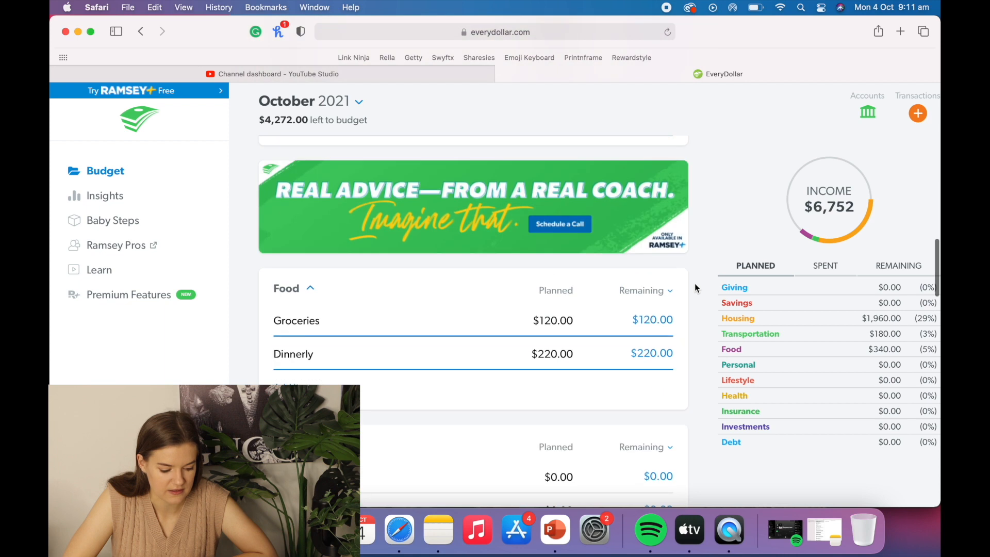
scroll("down", 3)
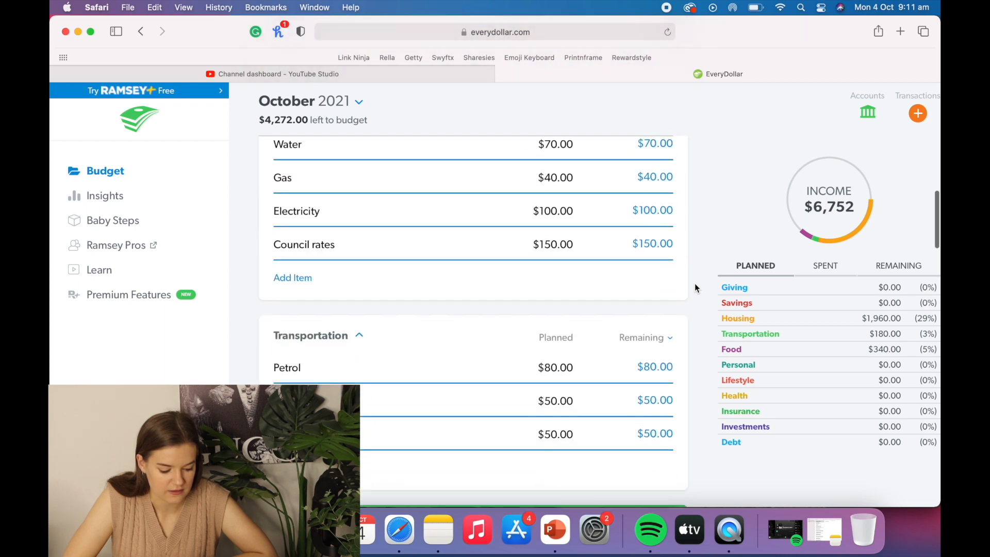
scroll("down", 3)
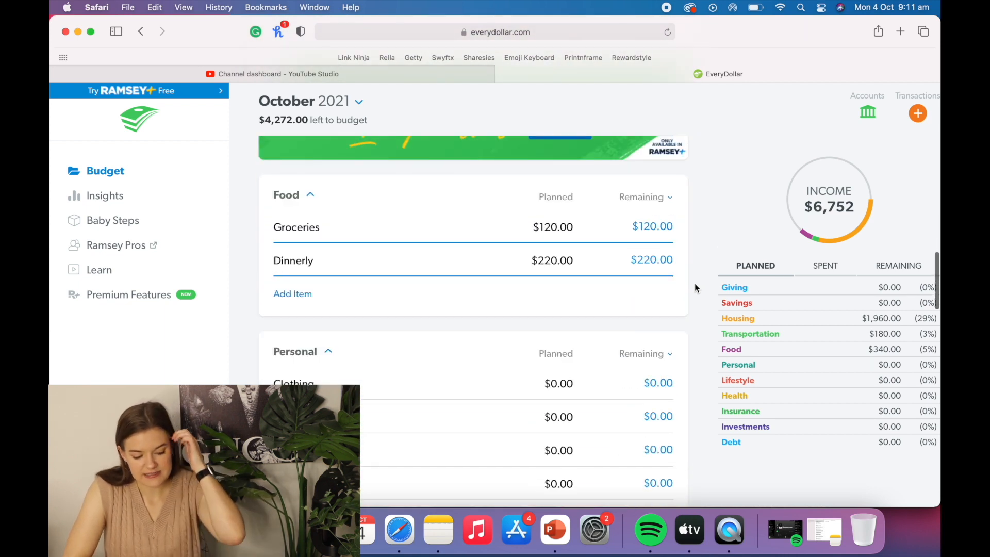
scroll("down", 3)
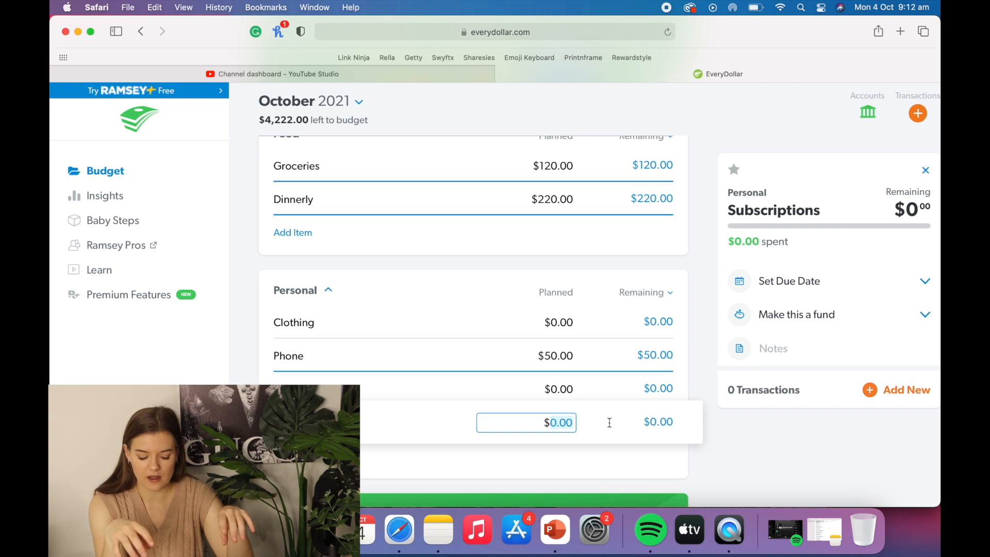
type("50")
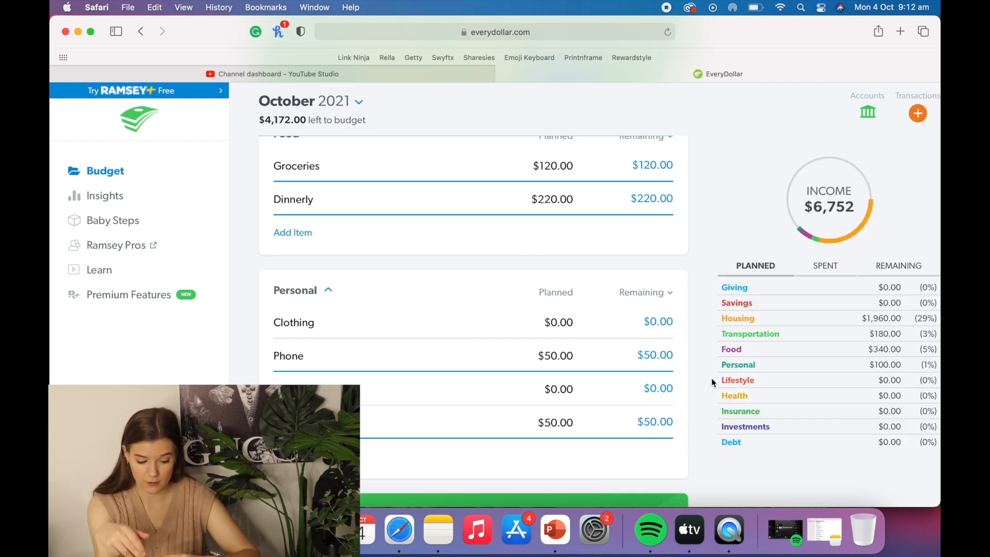
scroll("down", 3)
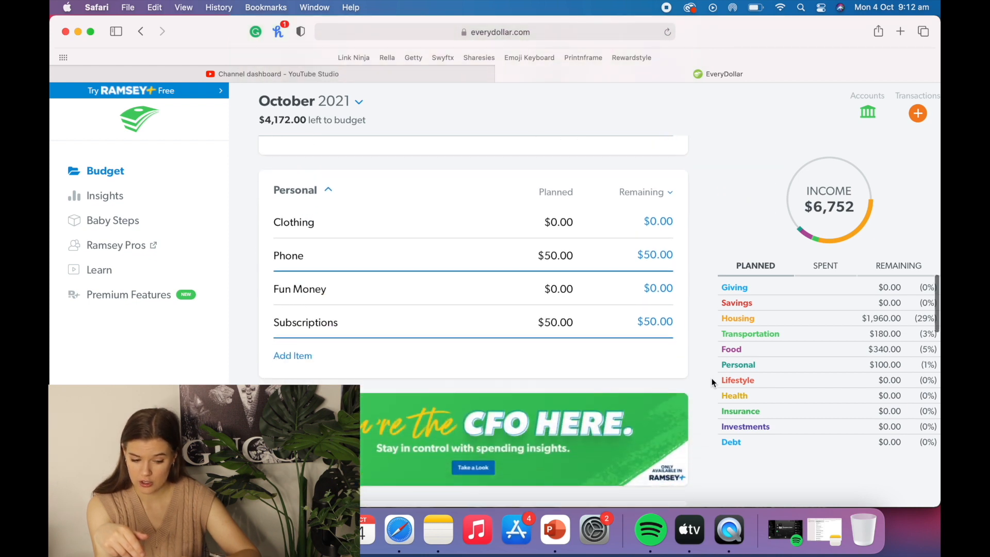
scroll("down", 3)
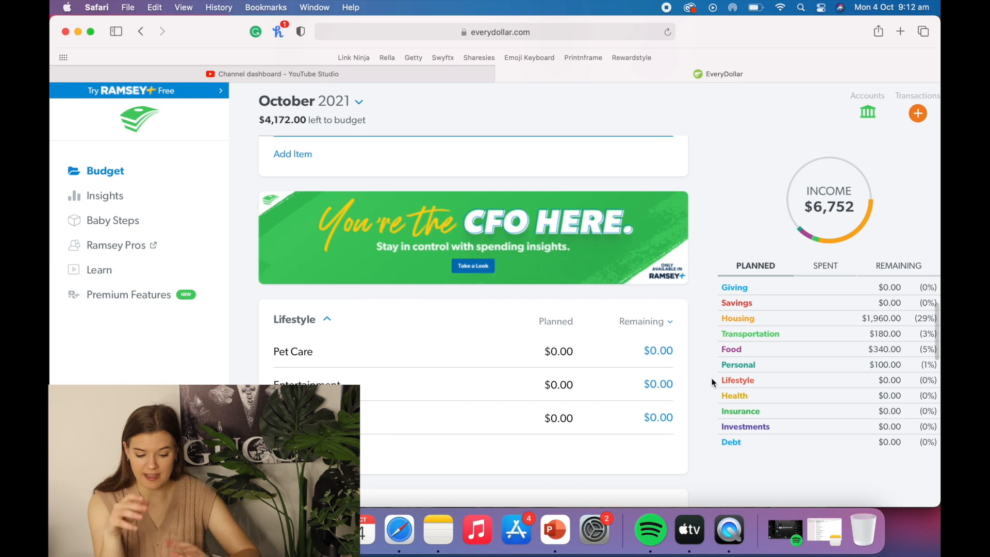
Enter 20 as the Pet Care planned amount under Lifestyle
left_click(293, 351)
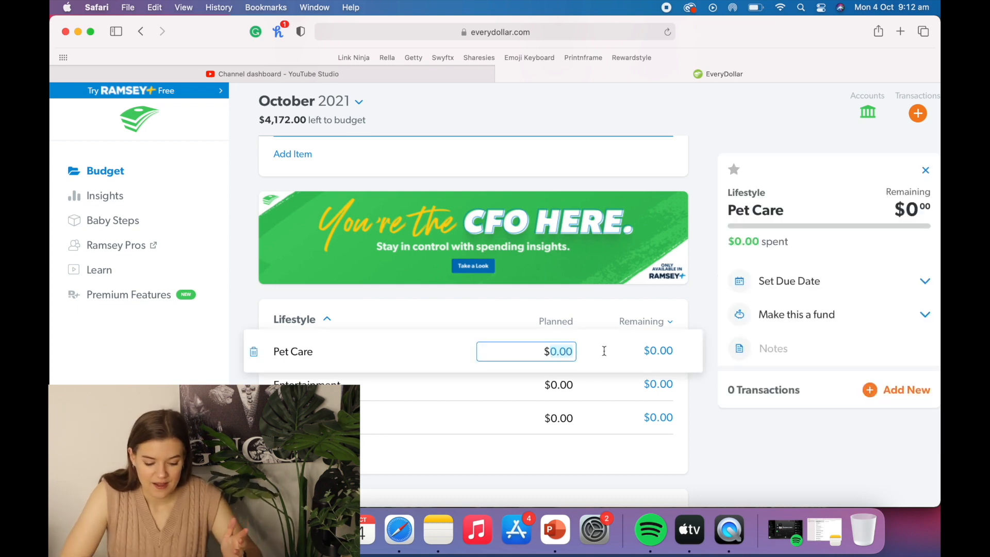
type("20")
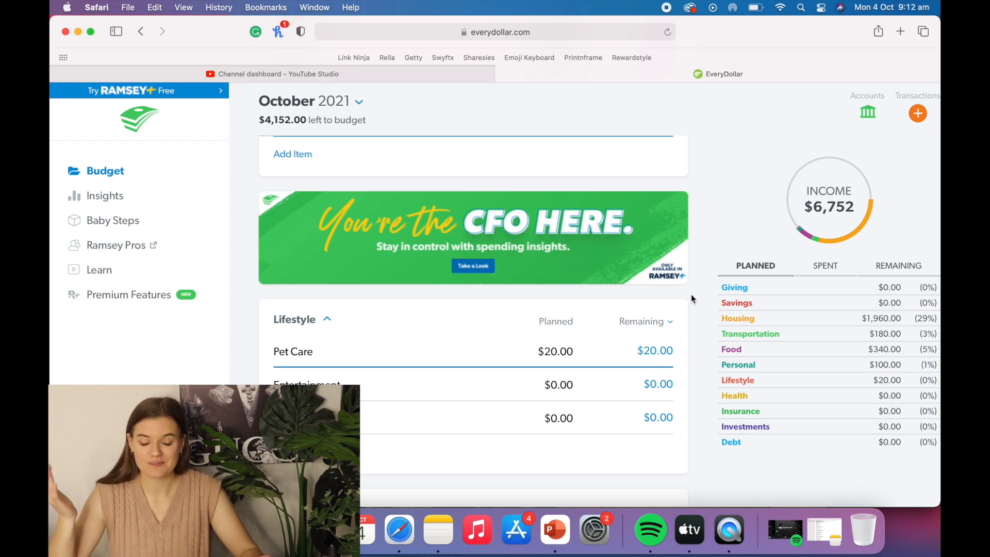
scroll("down", 3)
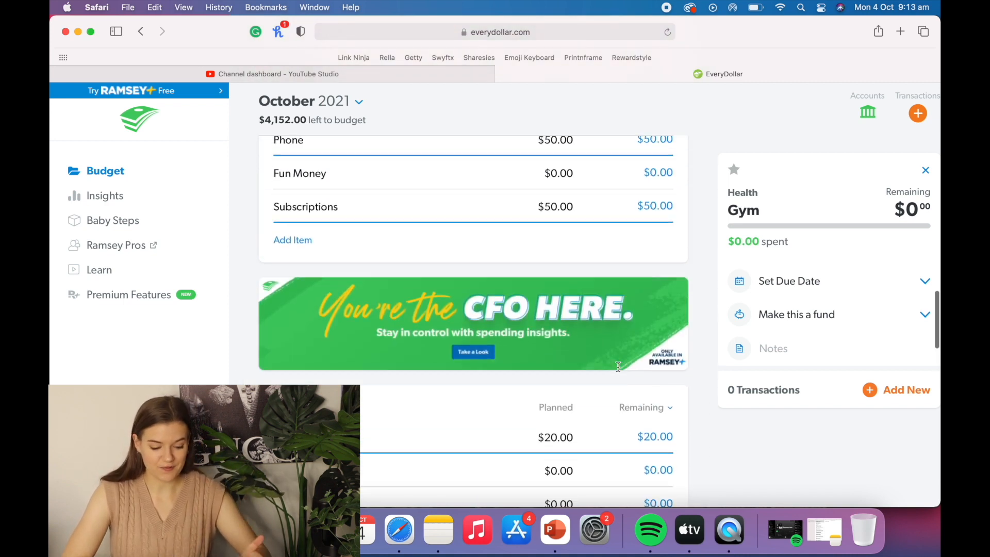
Name the new Housing item Internet and plan $80 for it
scroll("up", 3)
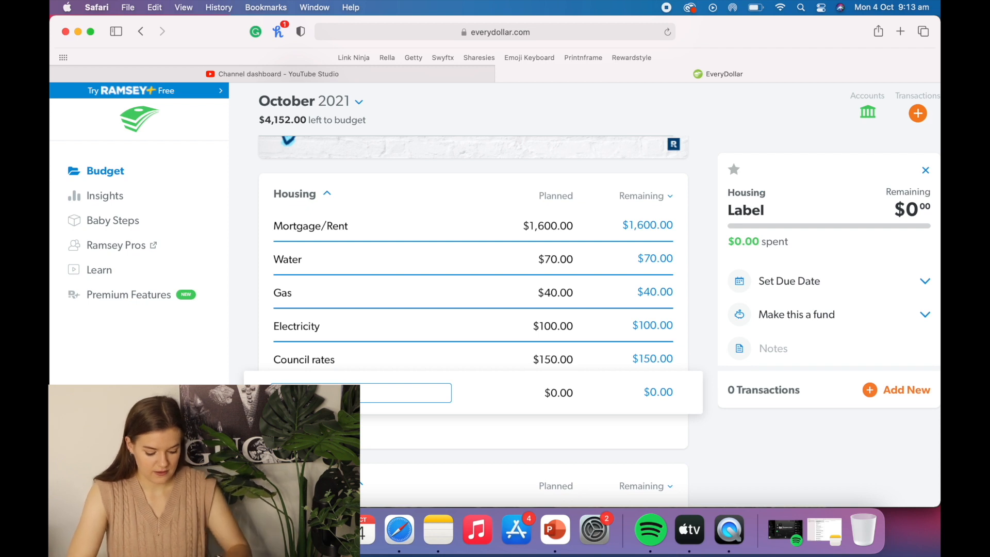
type("Internet")
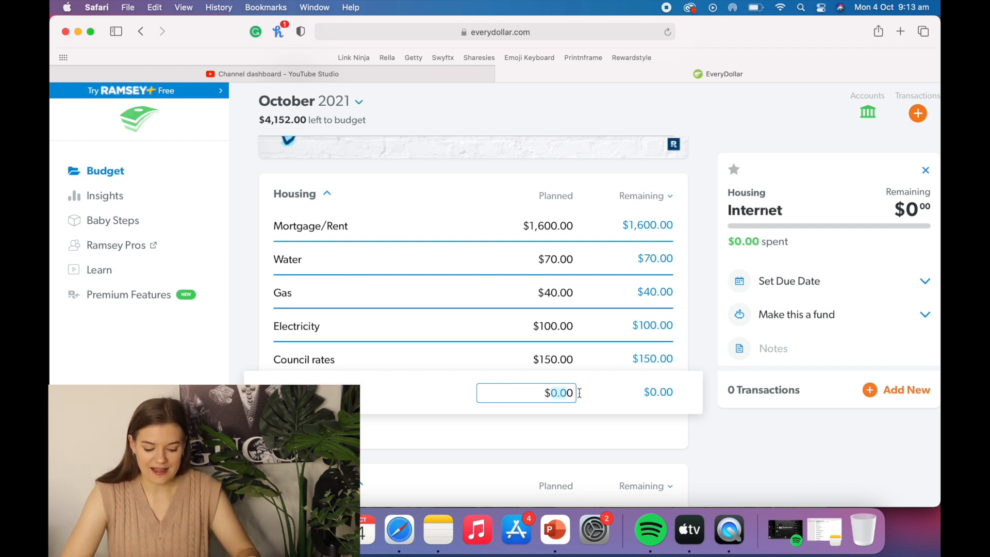
type("80")
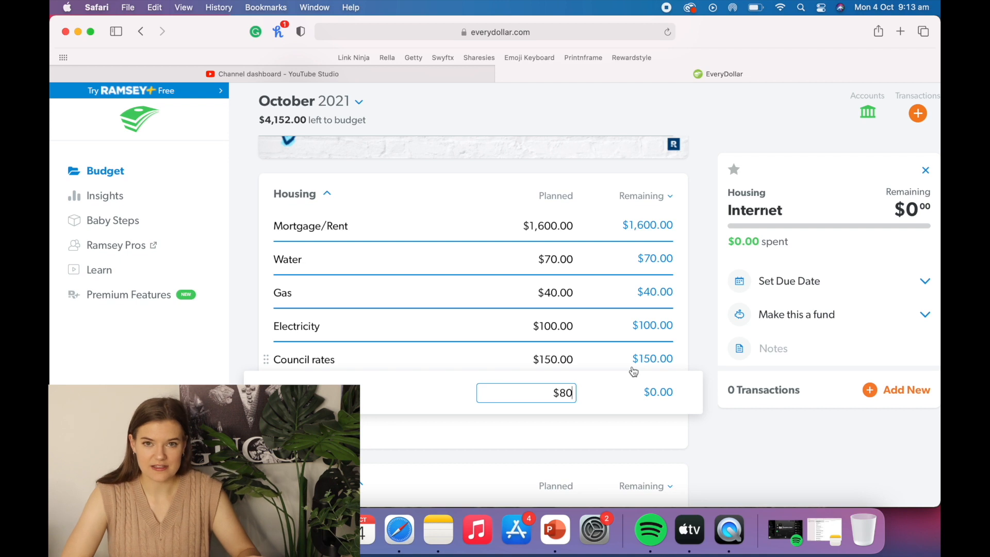
mouse_move(700, 354)
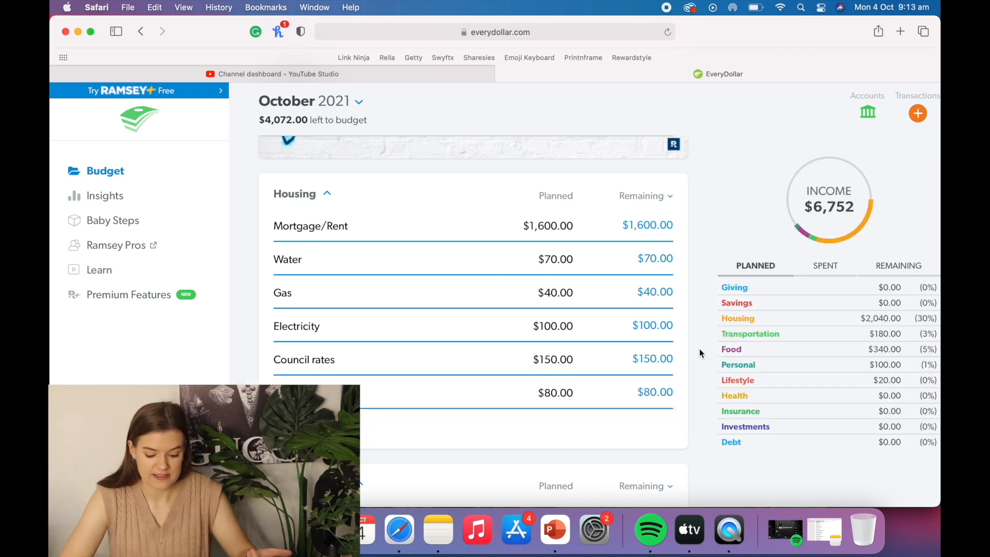
scroll("down", 3)
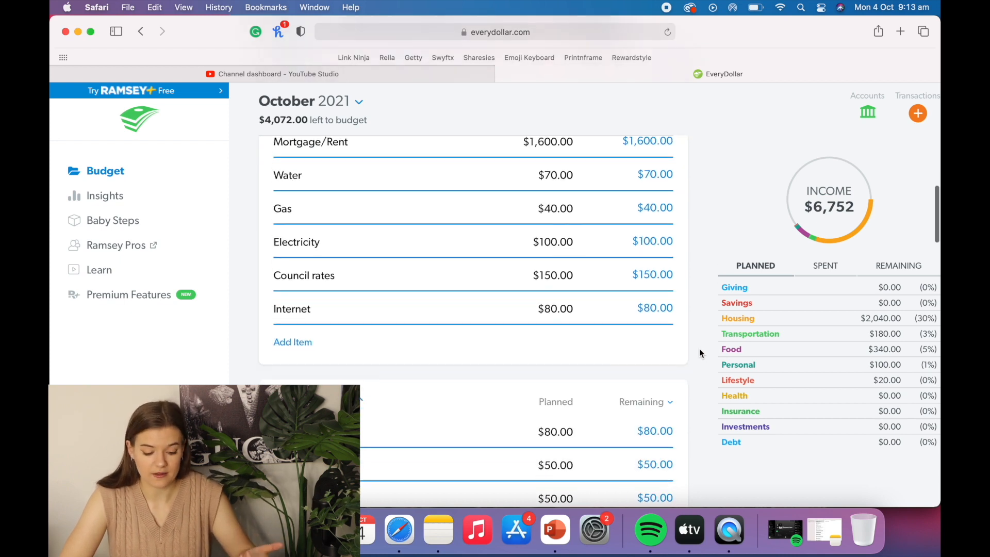
scroll("down", 3)
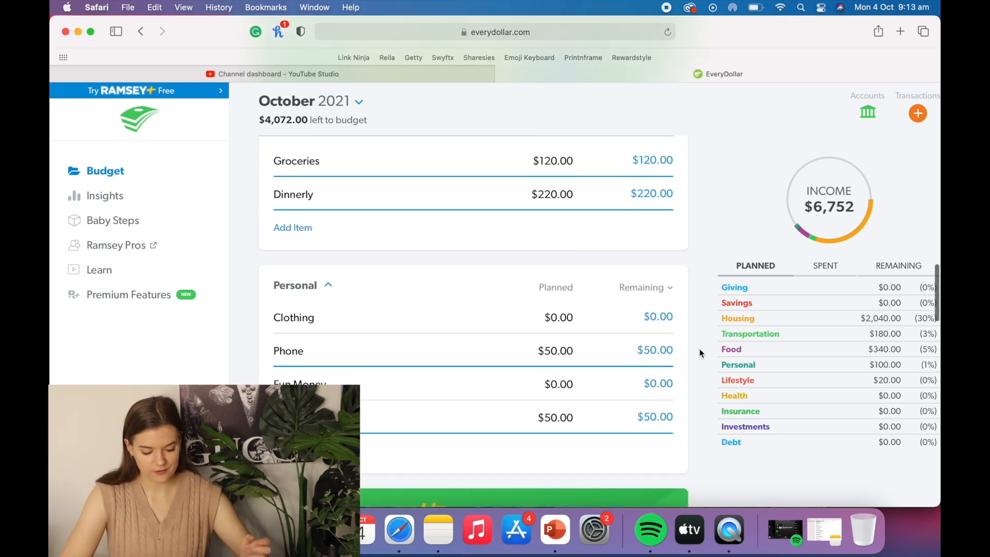
scroll("down", 3)
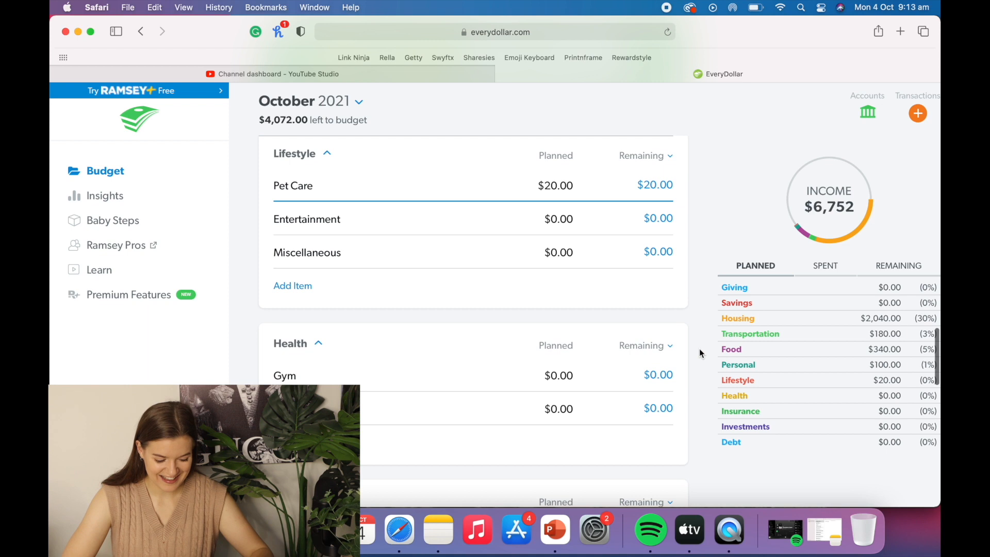
Plan Gym at $72 and Medicine at $30 under Health
left_click(284, 375)
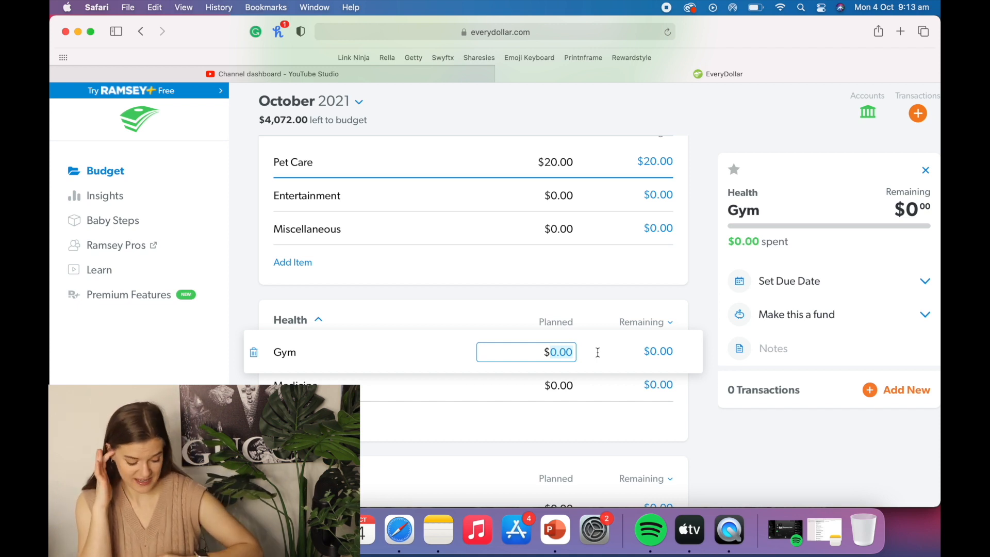
type("72")
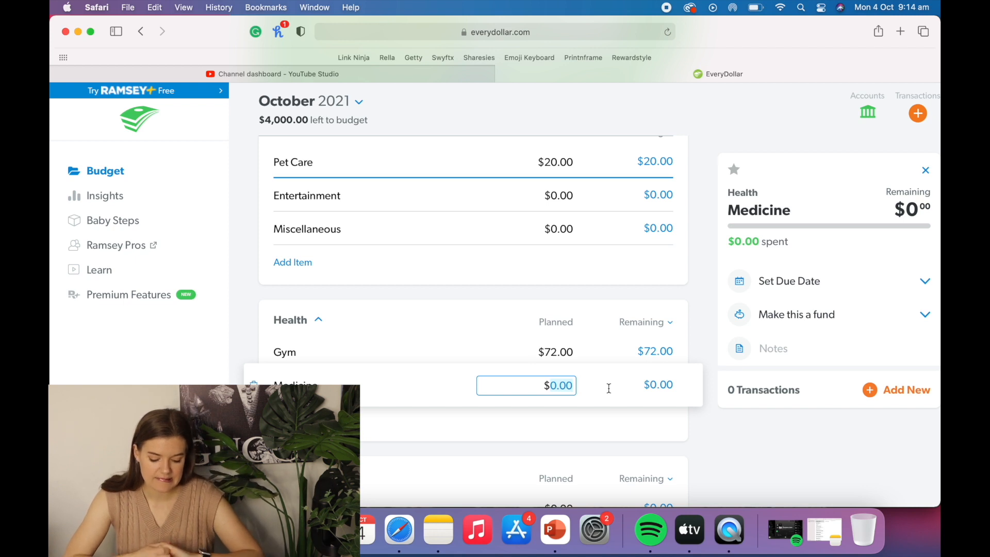
type("30")
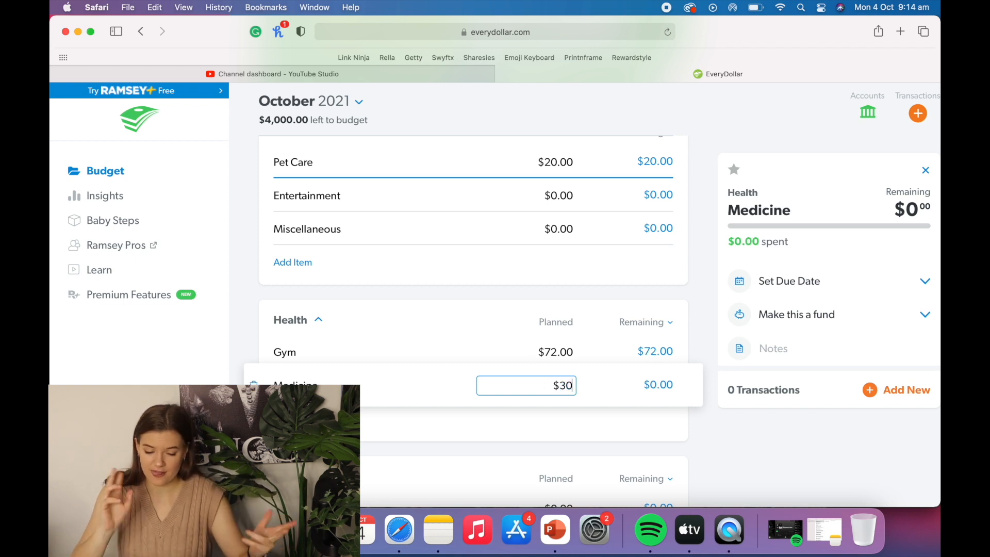
mouse_move(734, 459)
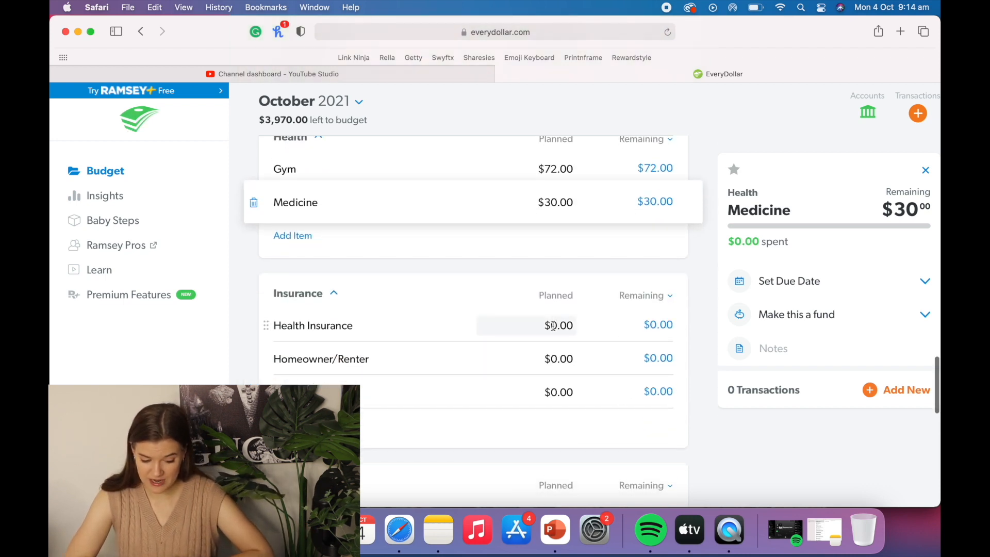
Plan Health Insurance at $84, Homeowner/Renter at $100 and Car insurance at $40
left_click(558, 326)
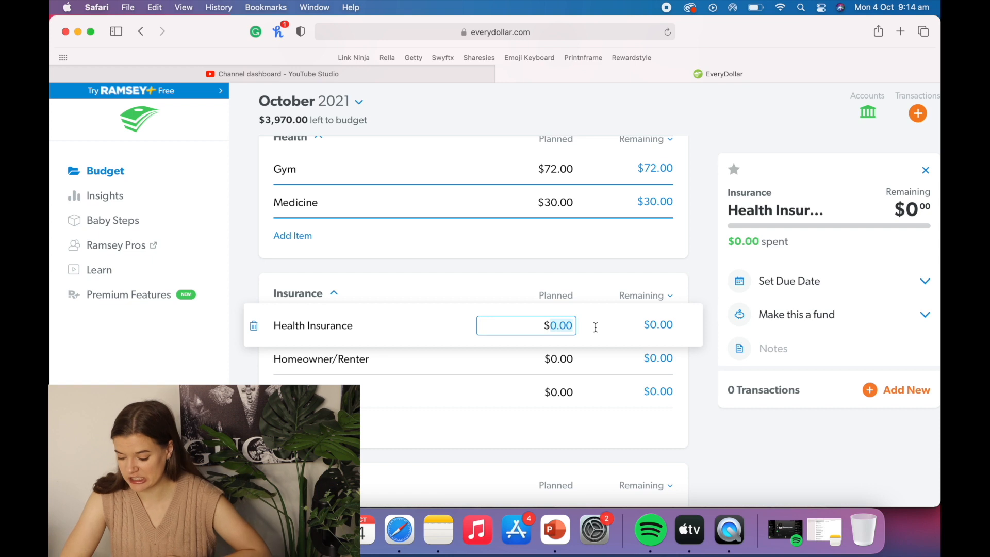
type("84")
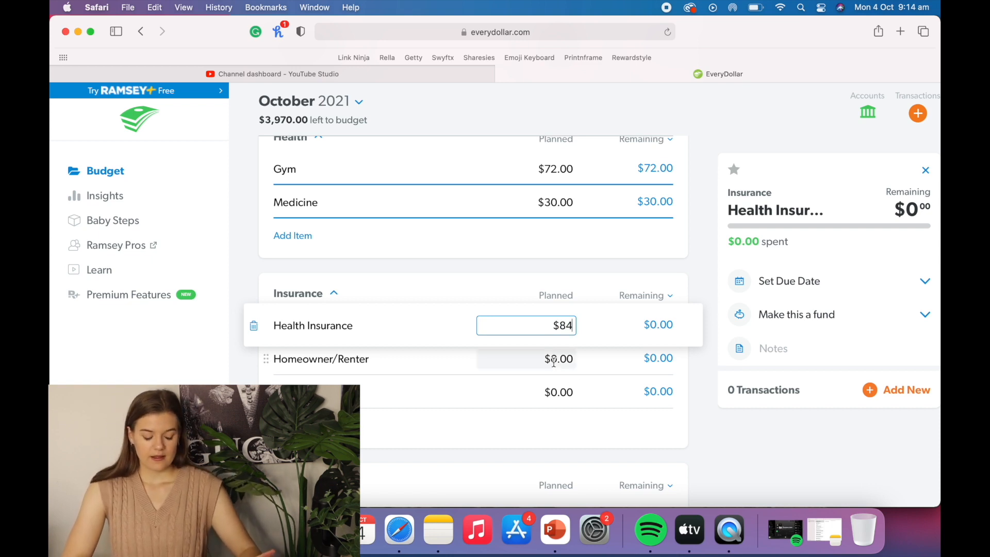
left_click(526, 358)
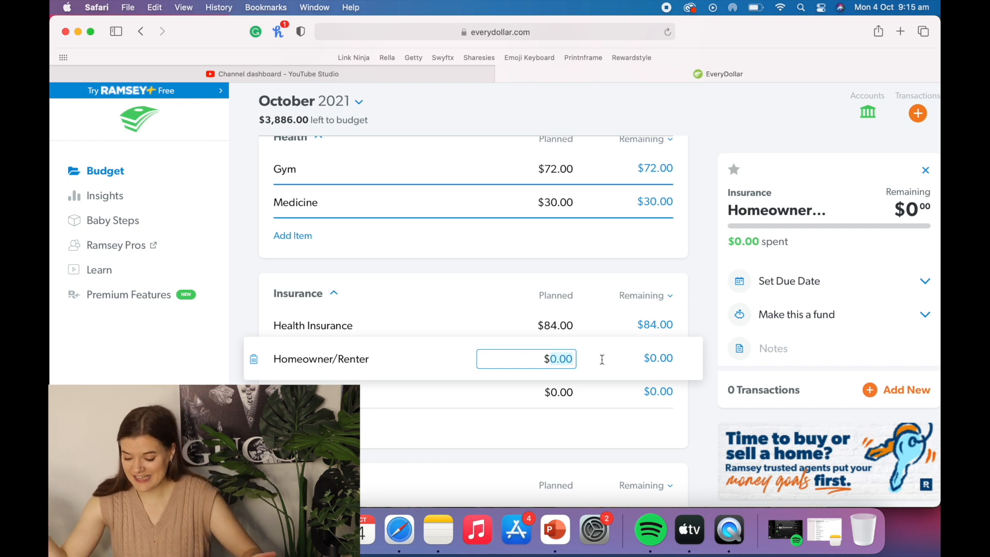
type("100")
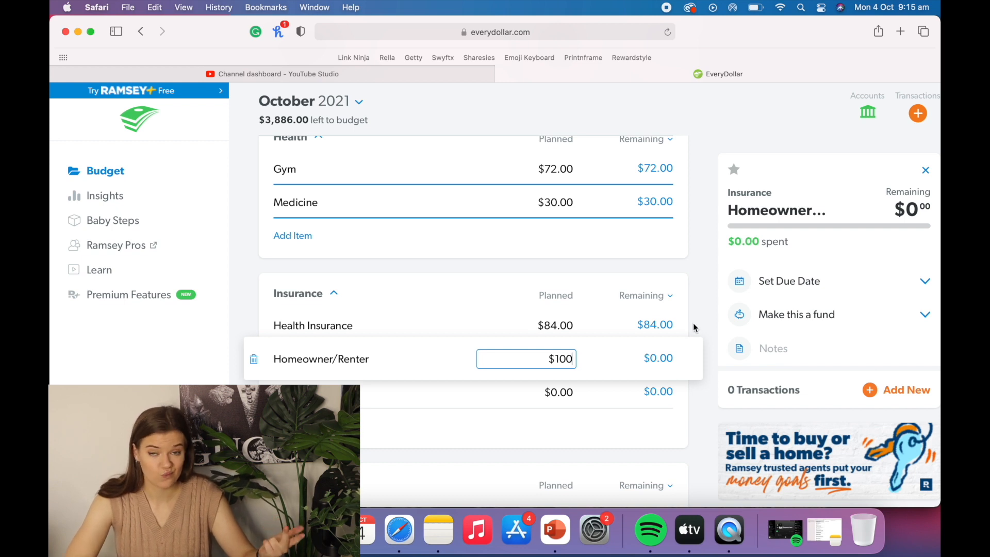
key("Return")
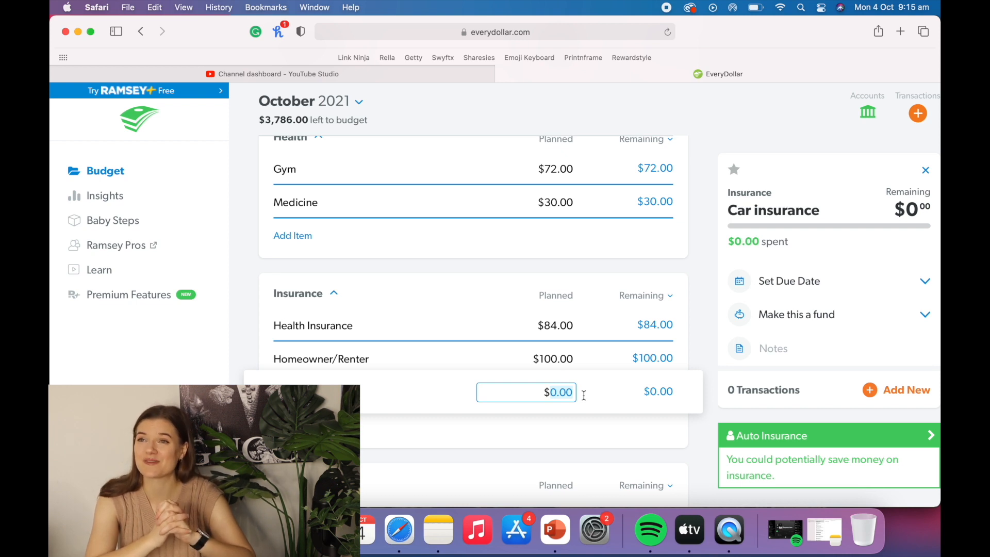
type("40")
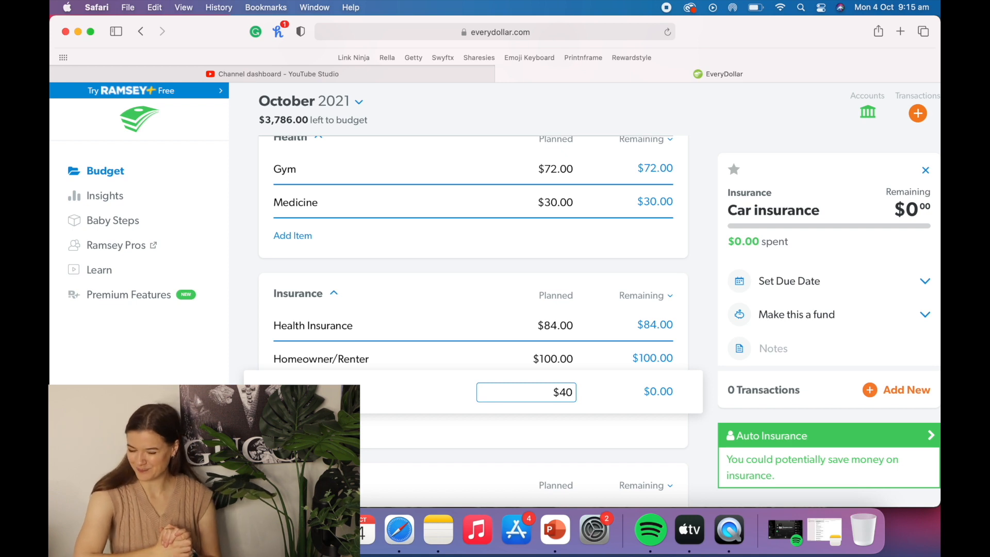
key("Return")
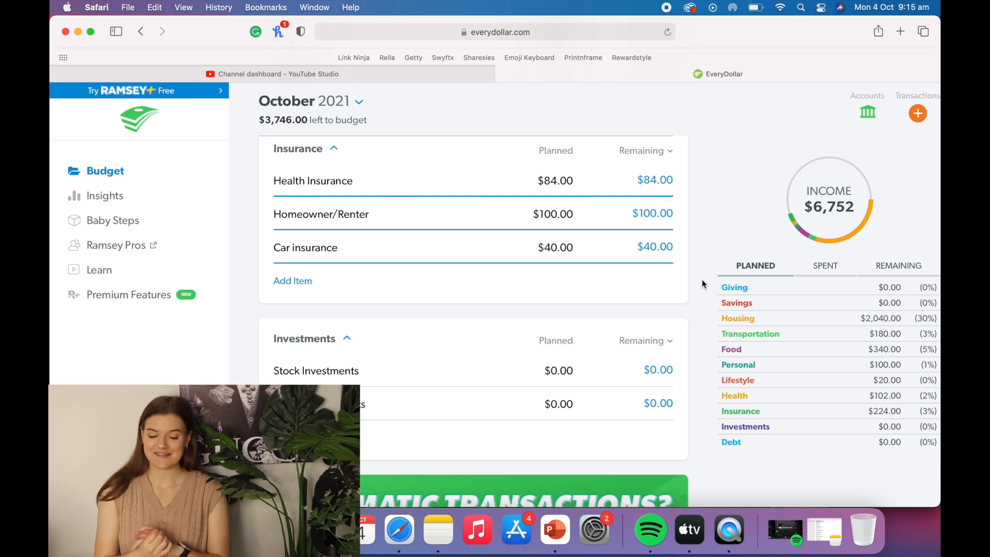
Plan Stock Investments at $500 and Crypto Investments at $150
left_click(315, 371)
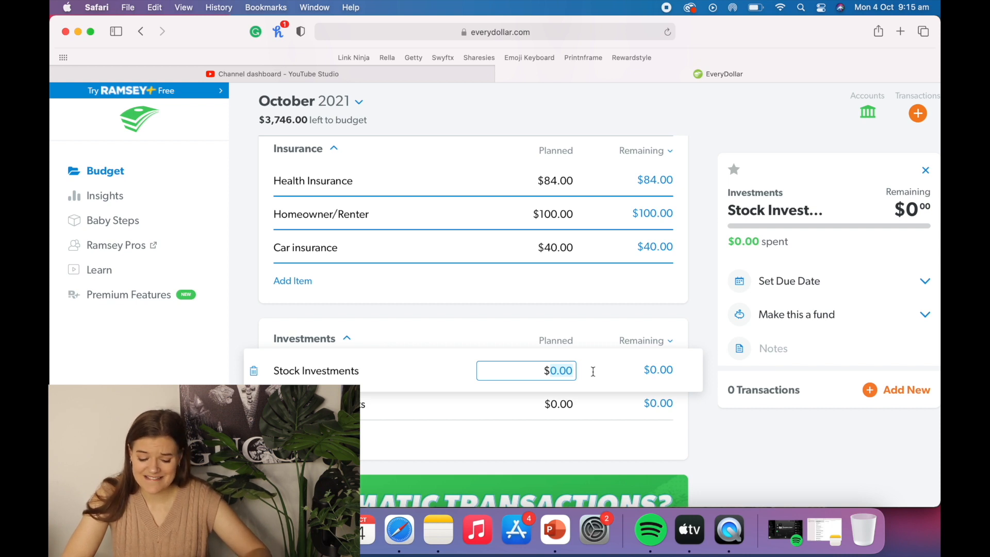
type("500")
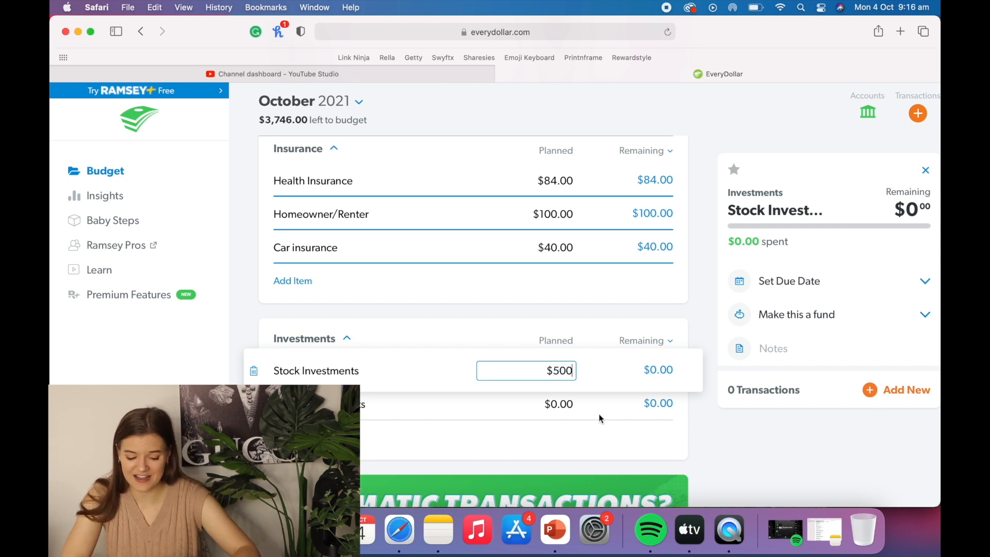
key("Return")
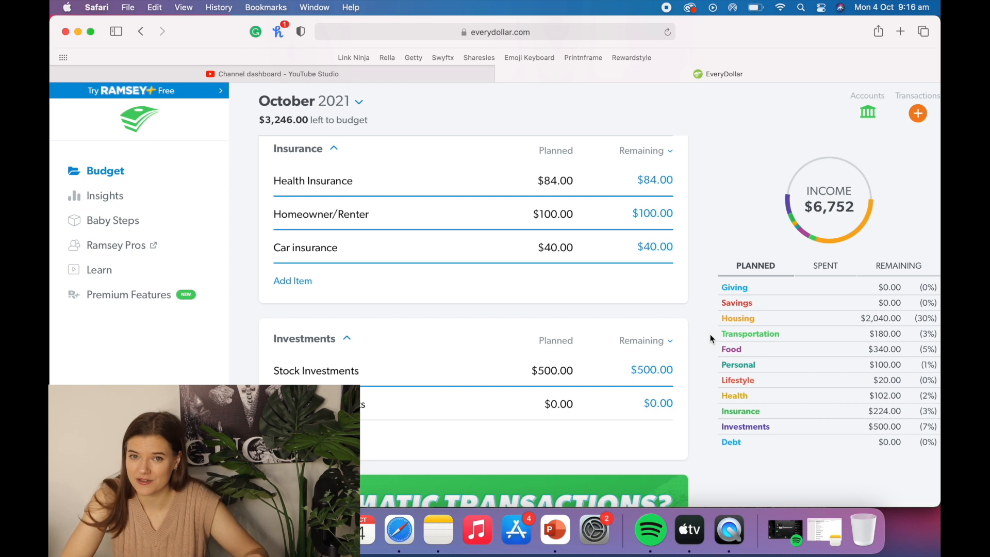
left_click(558, 403)
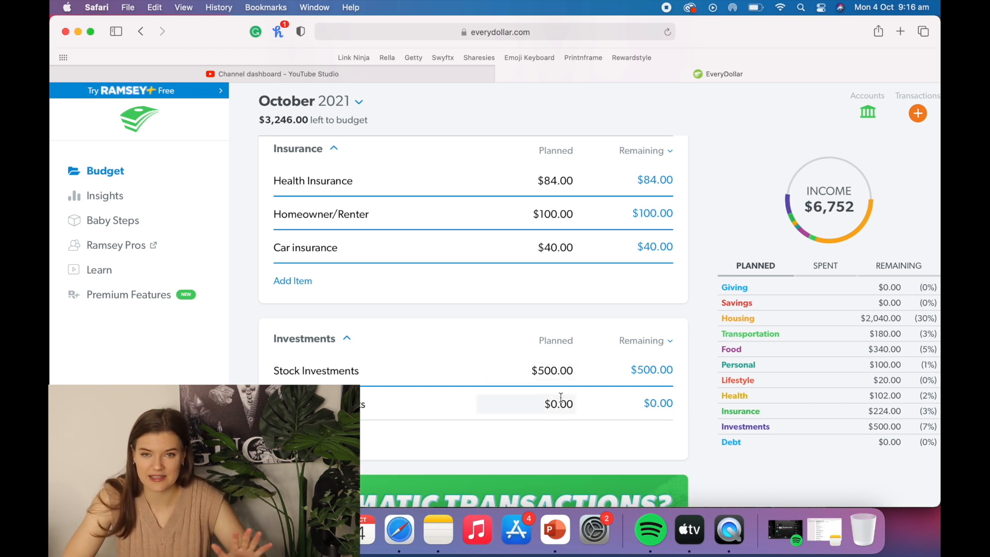
left_click(526, 403)
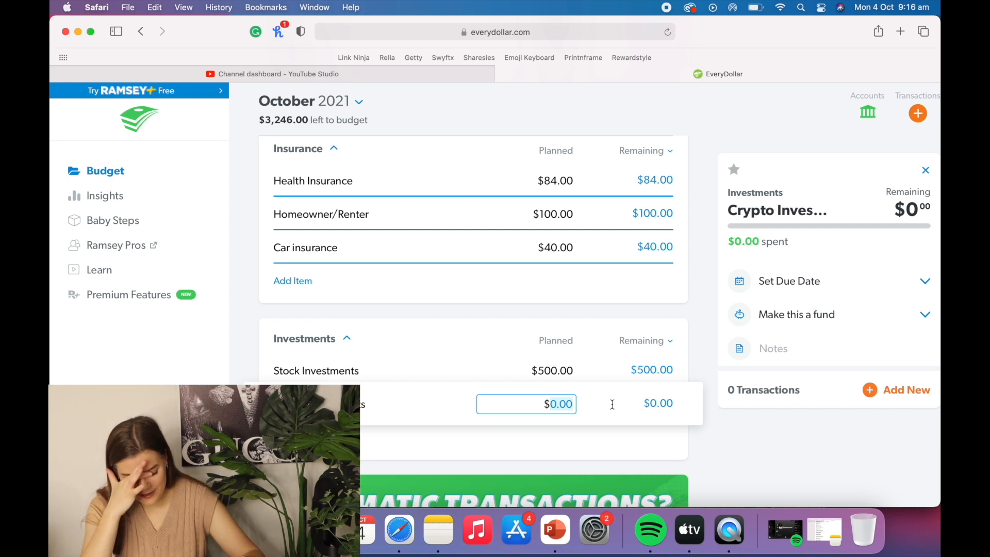
type("150")
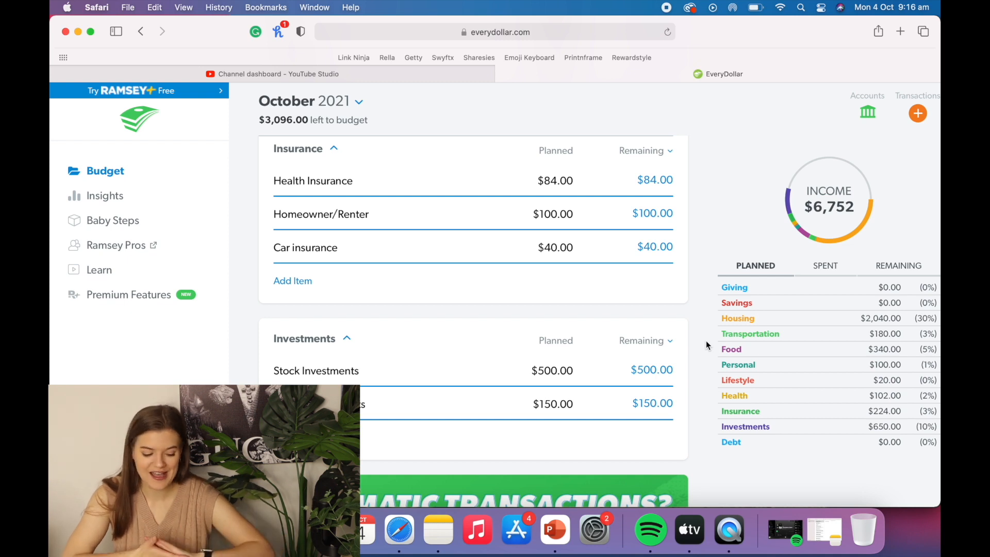
scroll("down", 3)
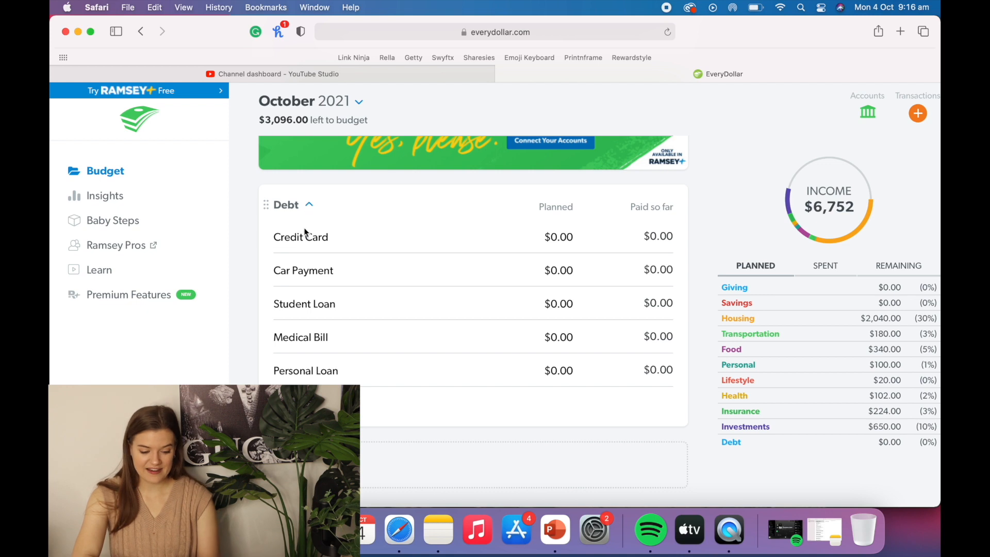
left_click(309, 205)
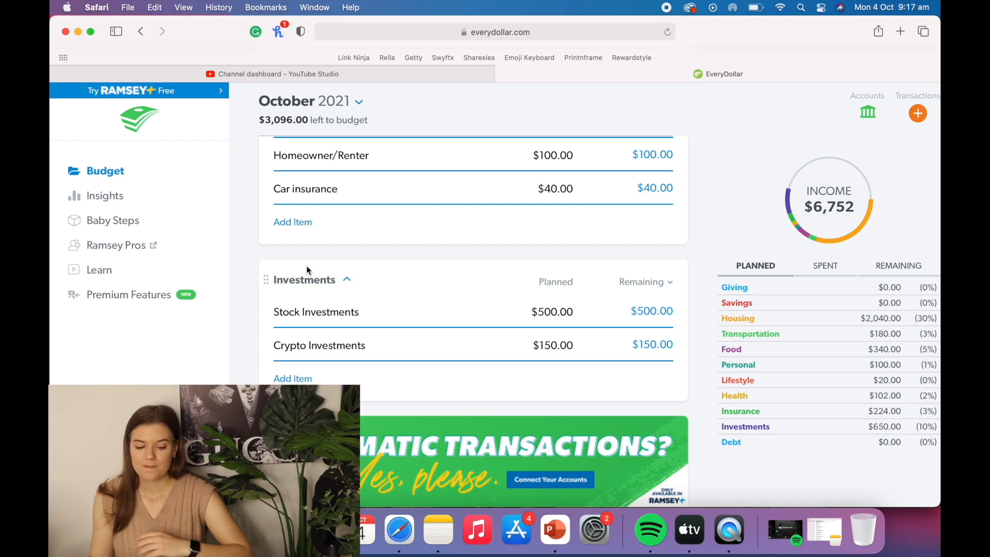
Scroll up and down through the October budget to review the planned amounts
scroll("up", 3)
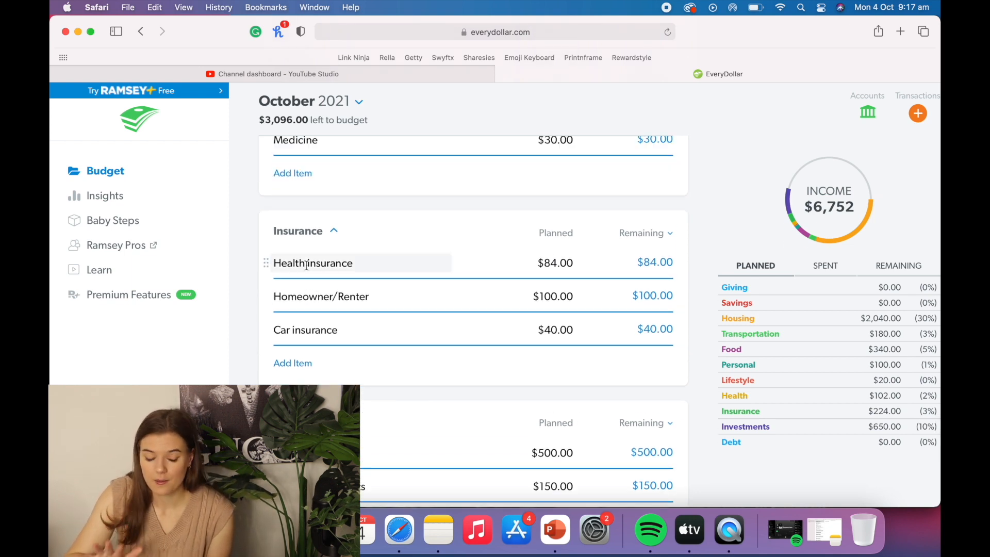
scroll("down", 3)
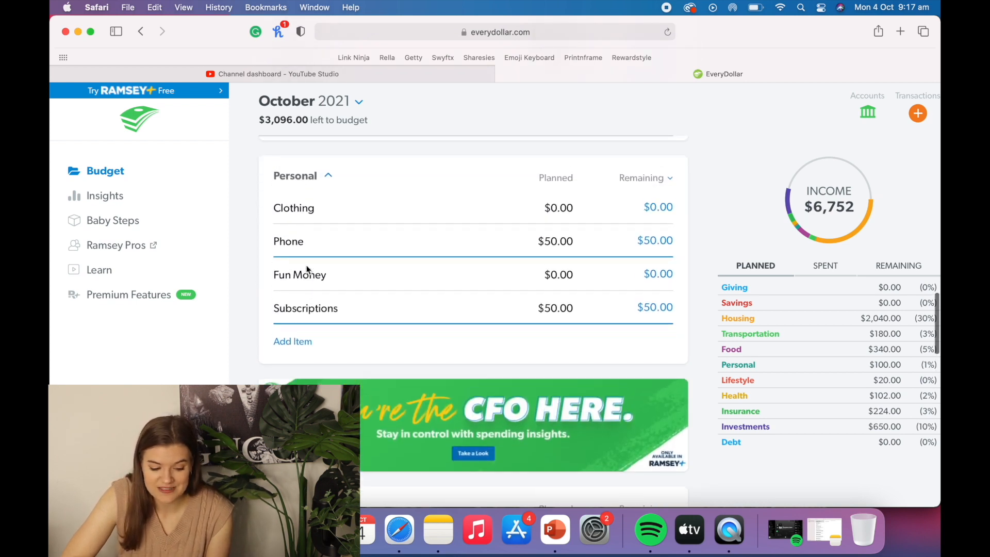
scroll("up", 3)
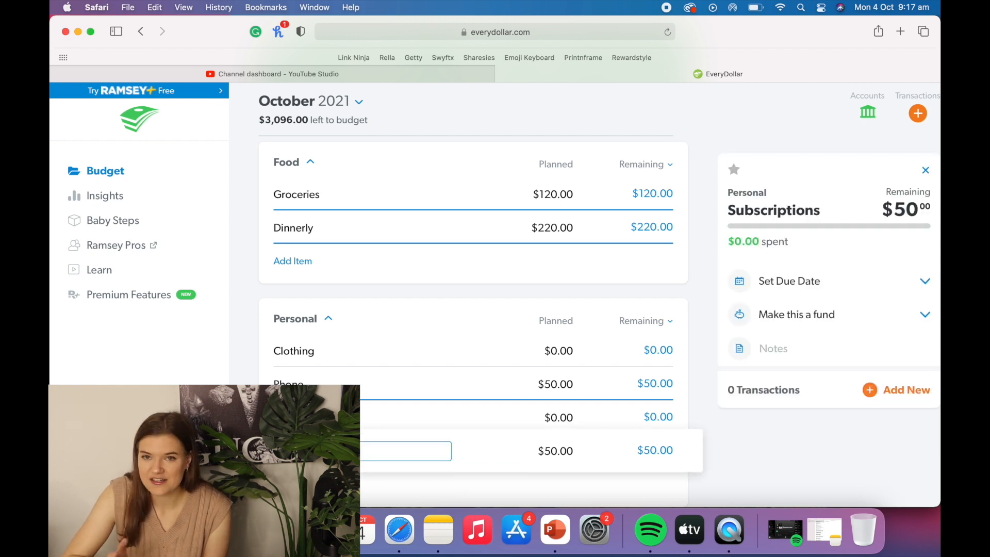
scroll("up", 3)
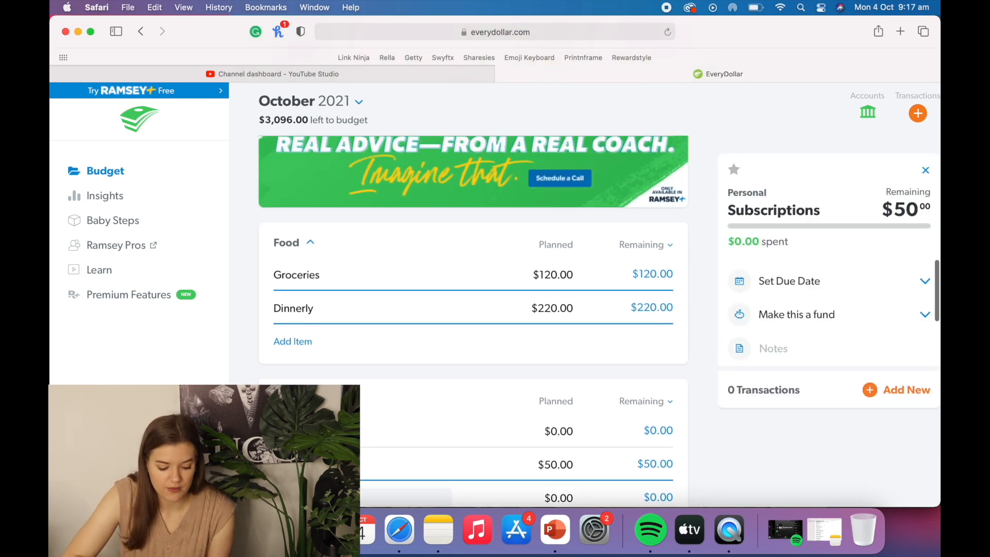
scroll("down", 3)
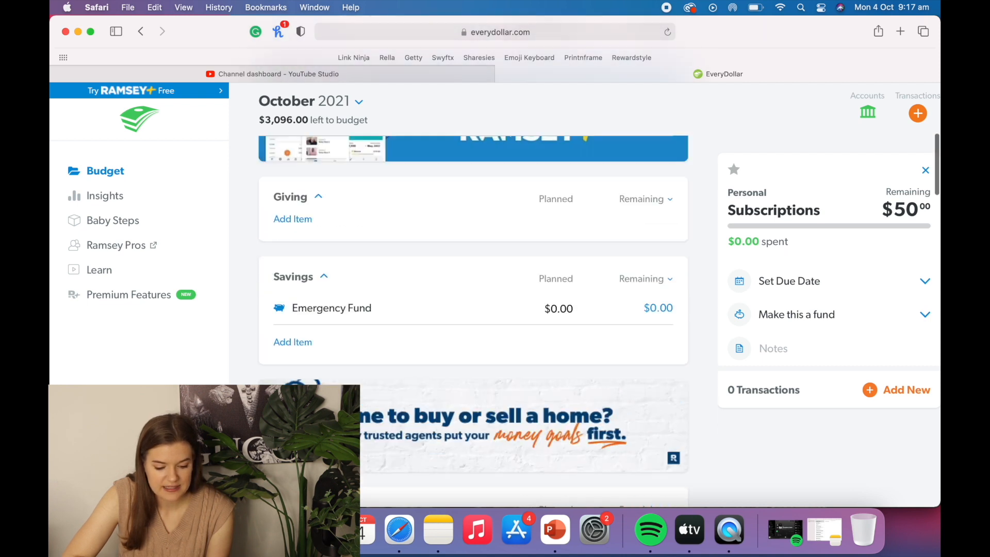
scroll("up", 3)
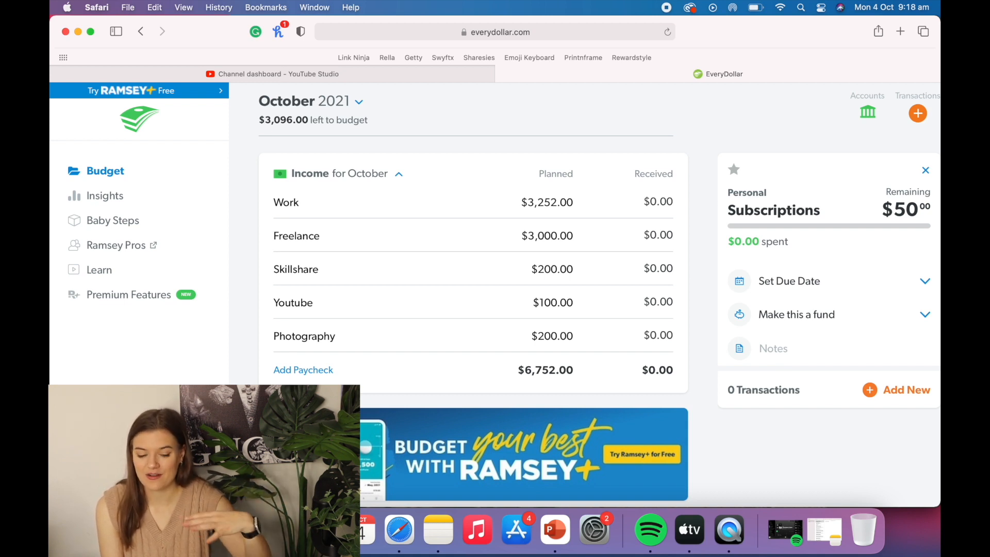
scroll("down", 3)
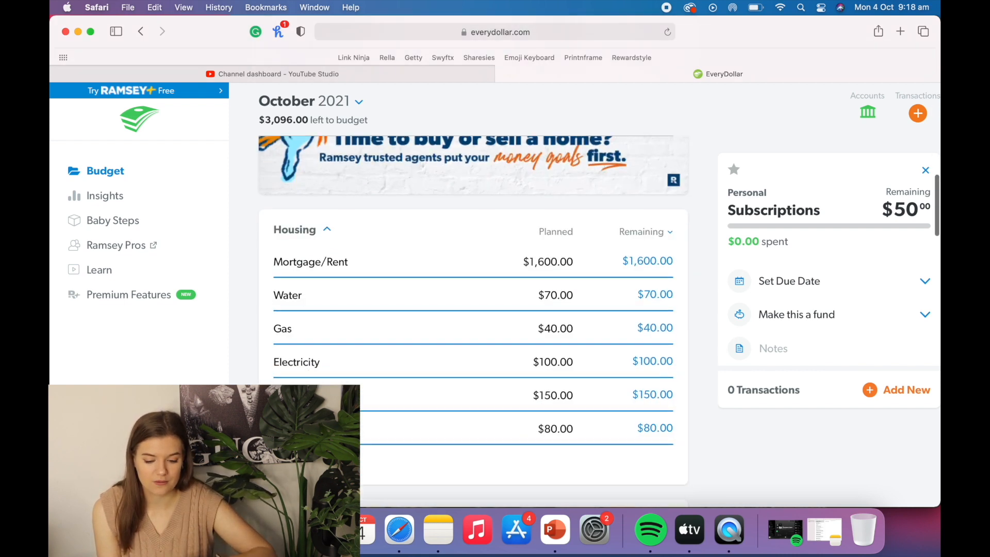
scroll("down", 3)
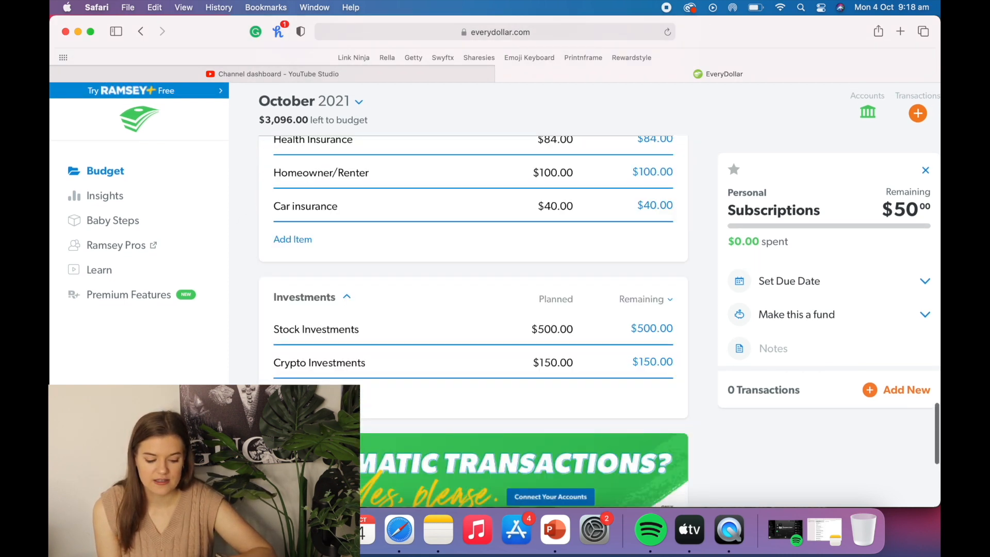
scroll("up", 3)
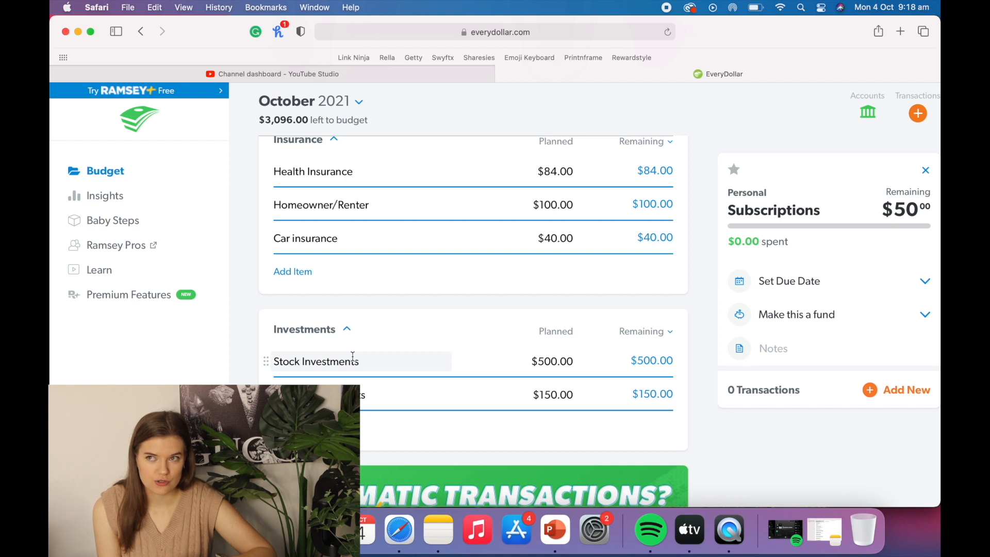
scroll("up", 3)
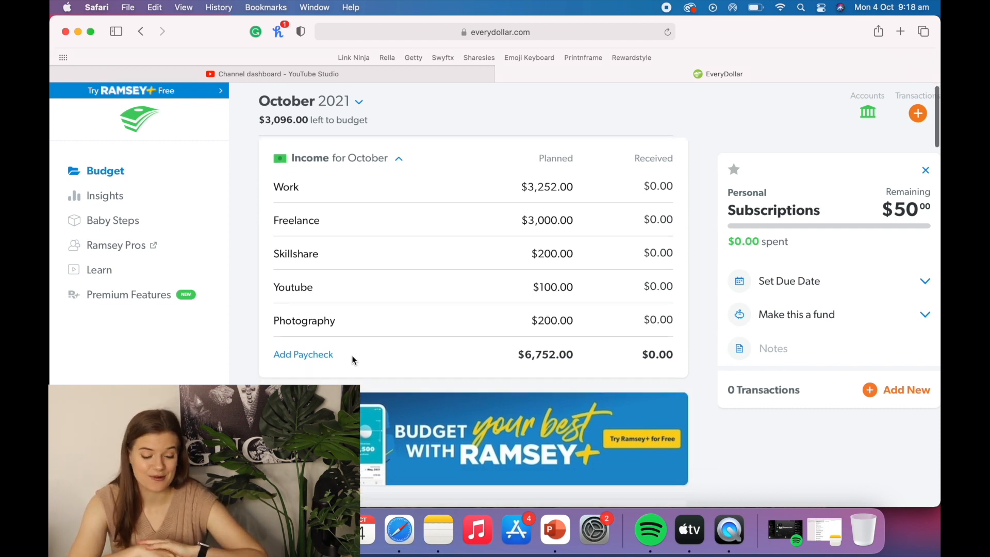
scroll("down", 3)
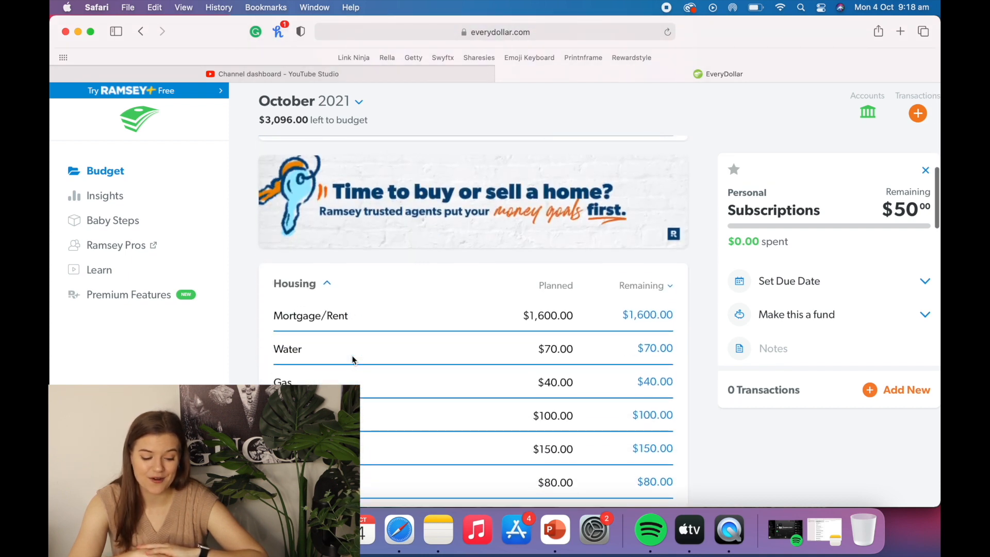
scroll("down", 3)
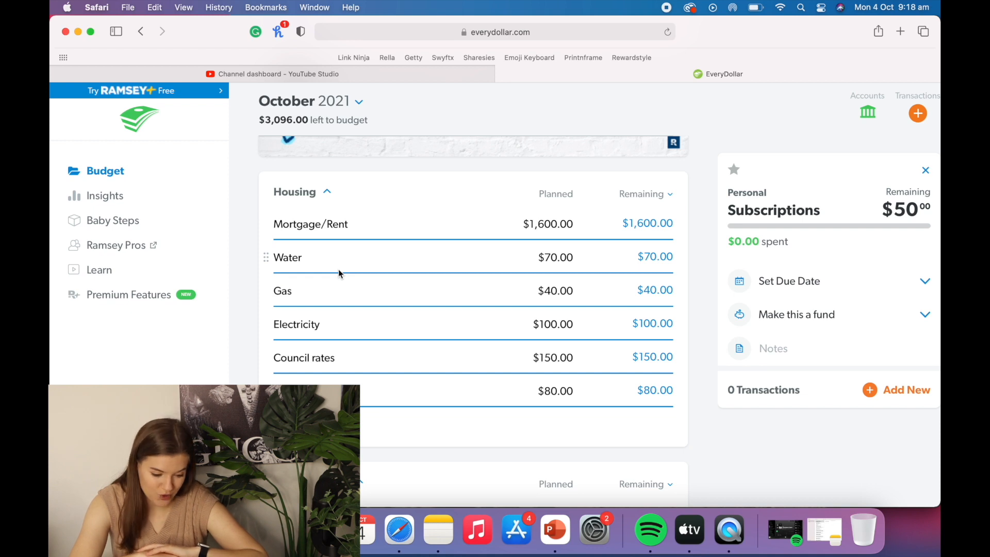
scroll("down", 3)
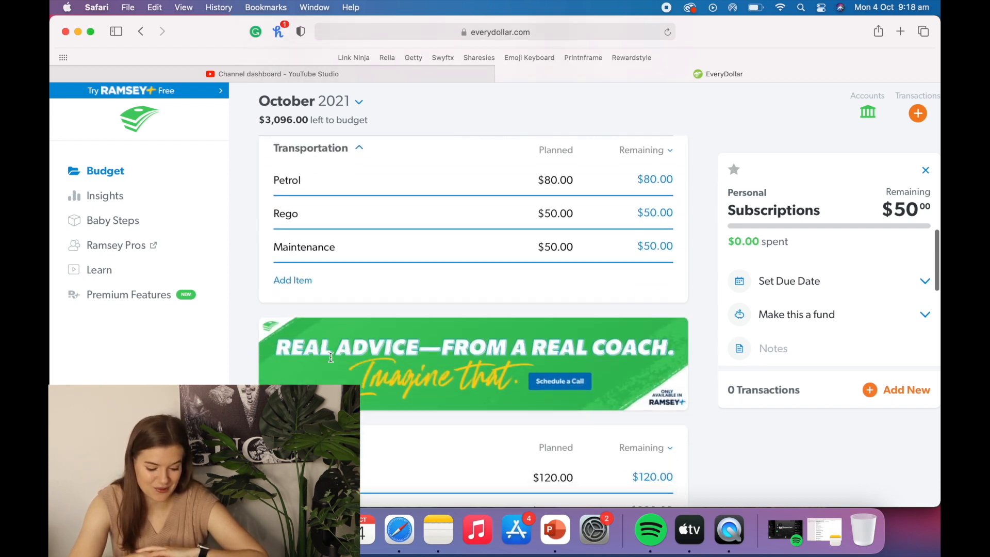
scroll("down", 3)
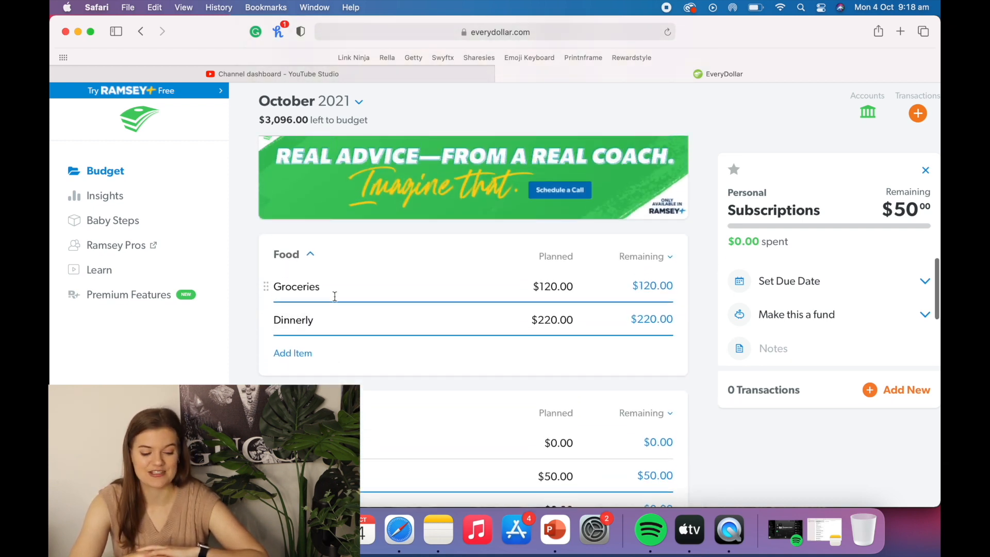
scroll("down", 3)
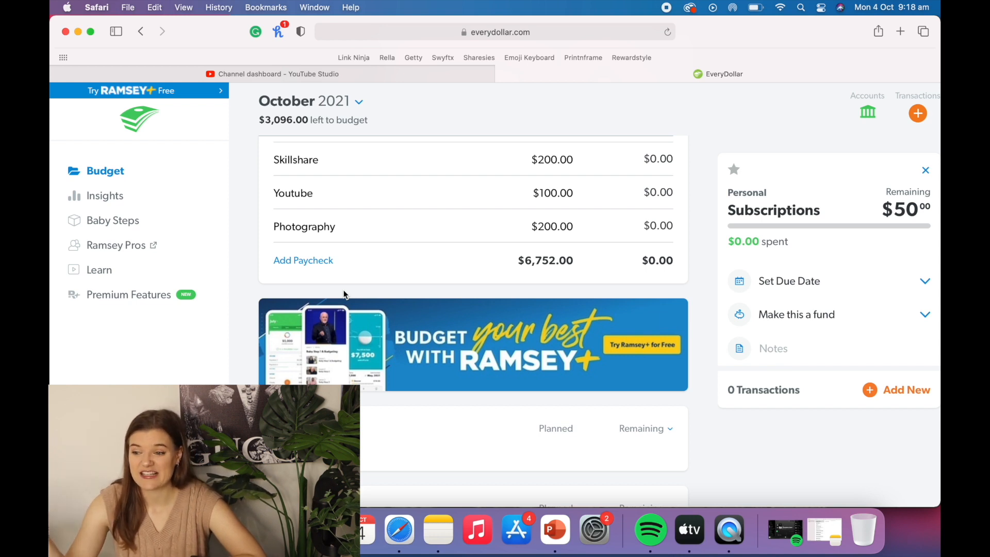
scroll("up", 3)
type("rent")
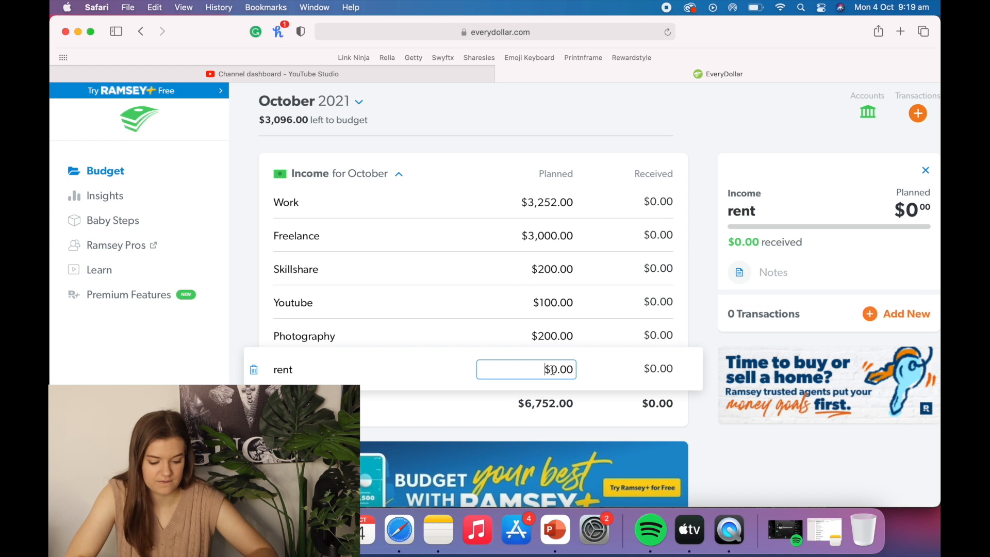
Enter $600 as the planned amount on the rent income line
type("600")
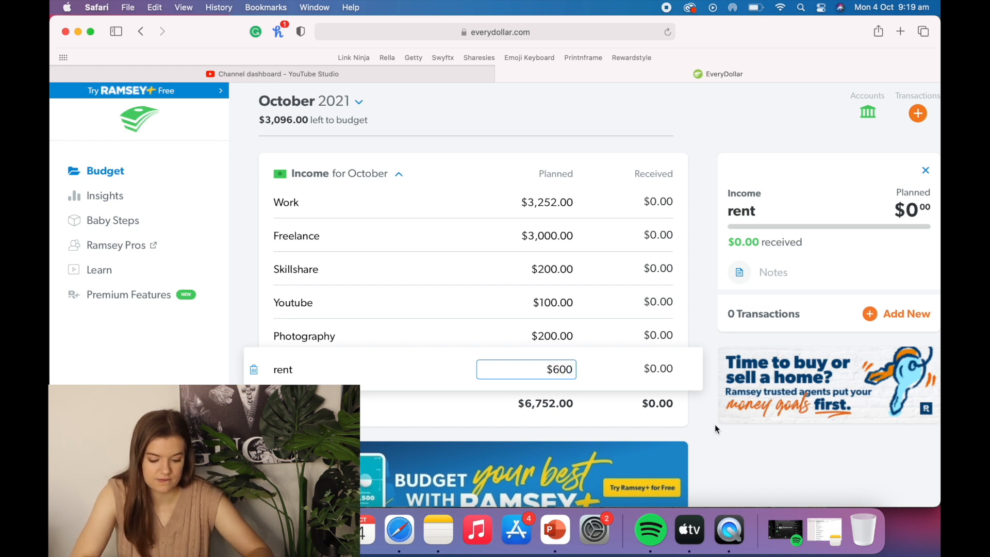
key("Return")
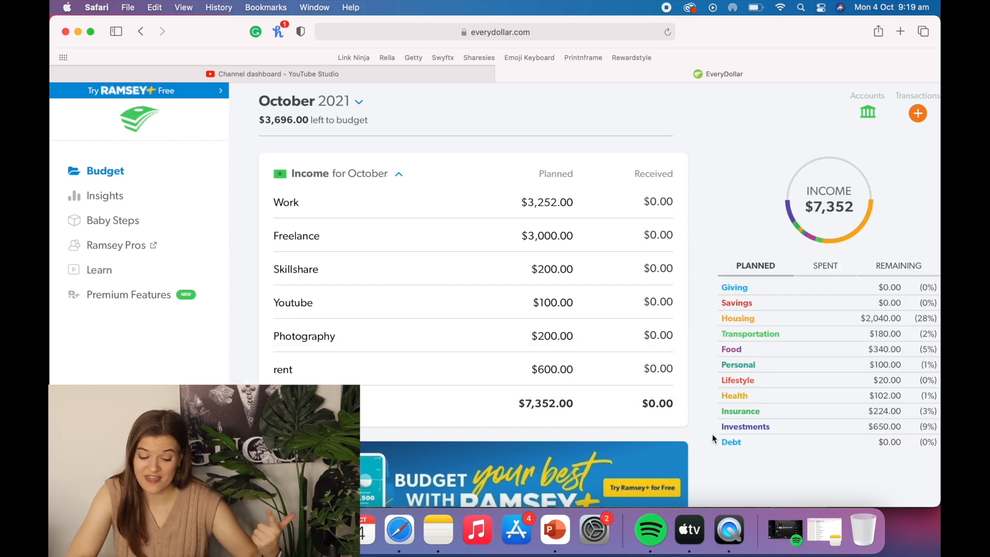